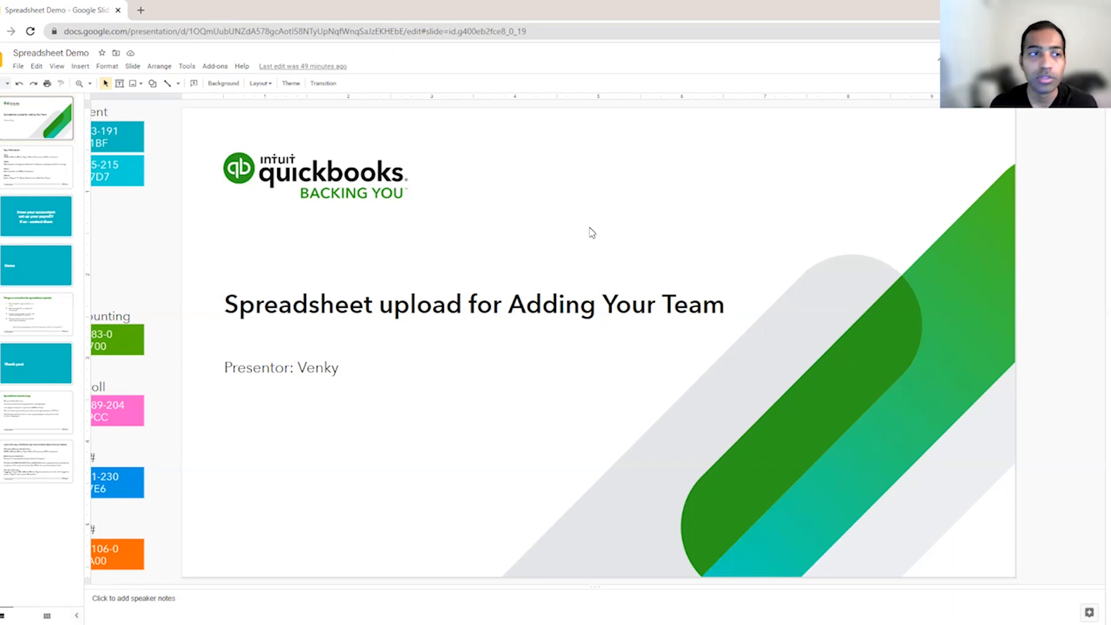
{"action": "mouse_move", "coordinate": [20, 173]}
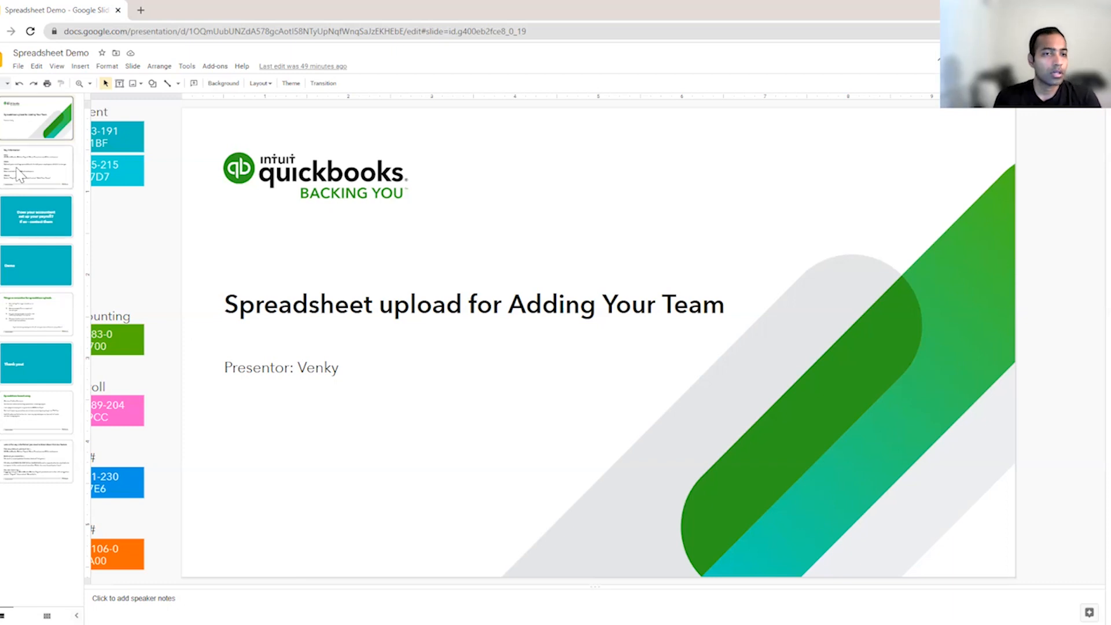
- Show the Key Information slide (who, what, when, where) of the Spreadsheet Demo deck
{"action": "left_click", "coordinate": [37, 168]}
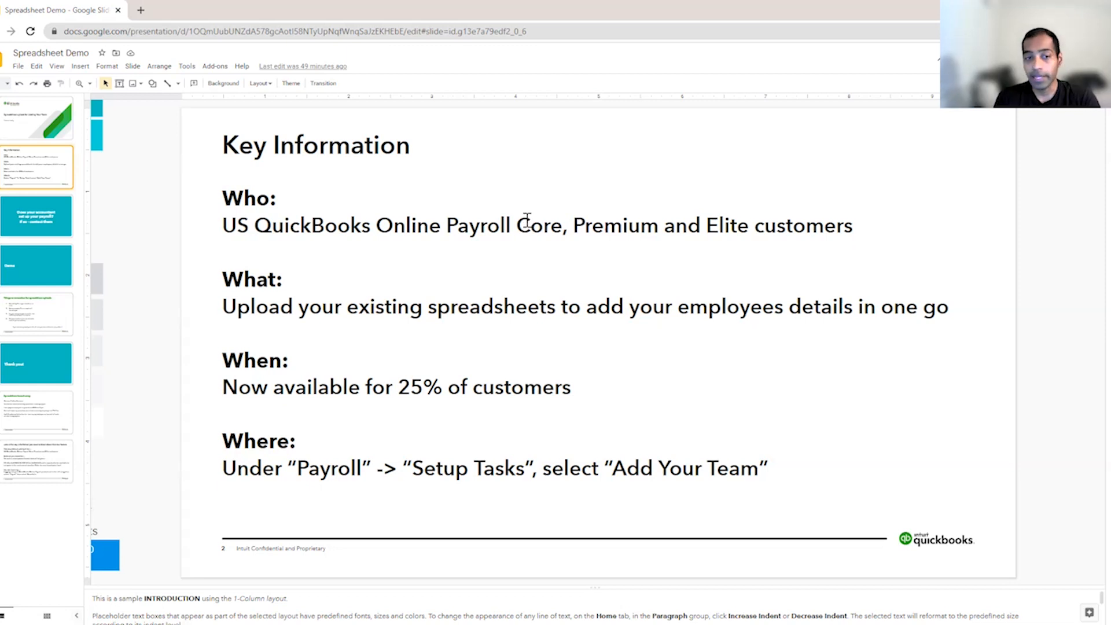
{"action": "mouse_move", "coordinate": [223, 307]}
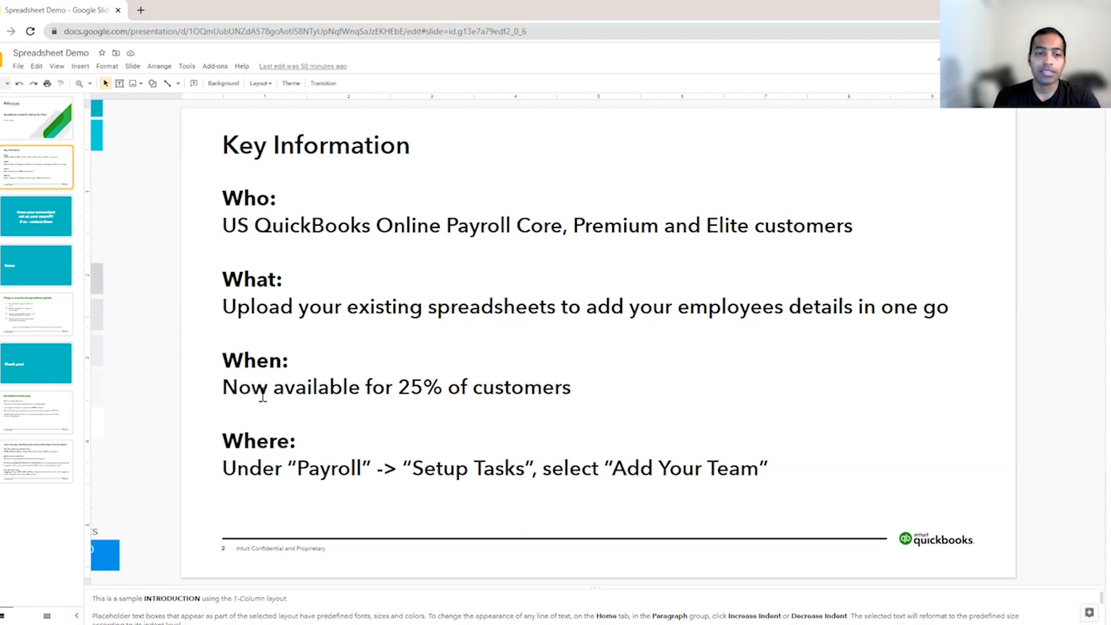
{"action": "mouse_move", "coordinate": [584, 456]}
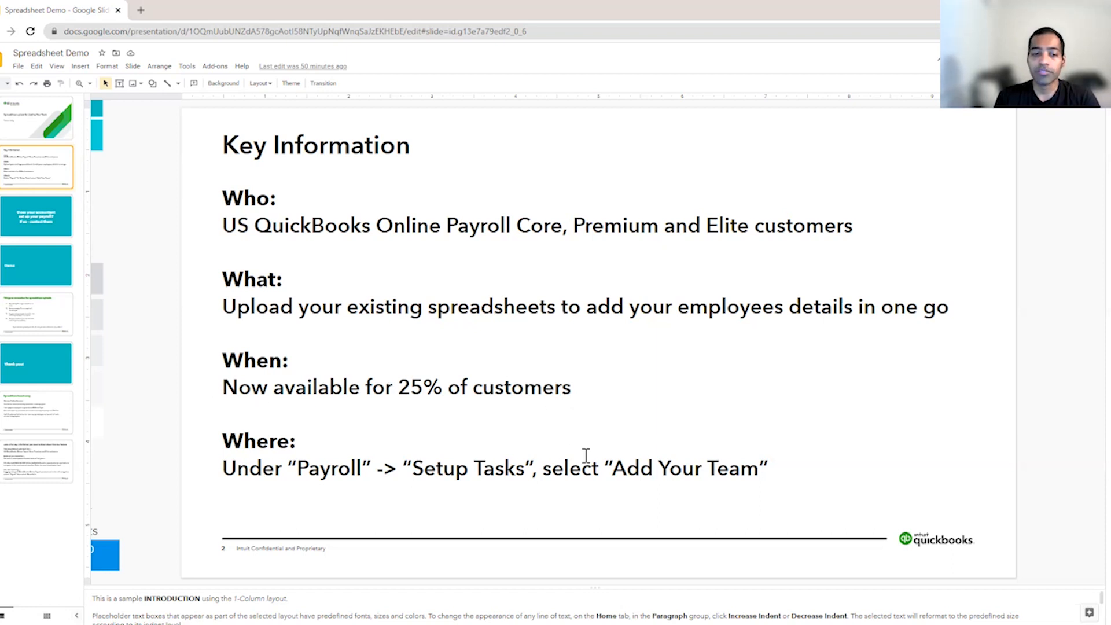
{"action": "mouse_move", "coordinate": [339, 344]}
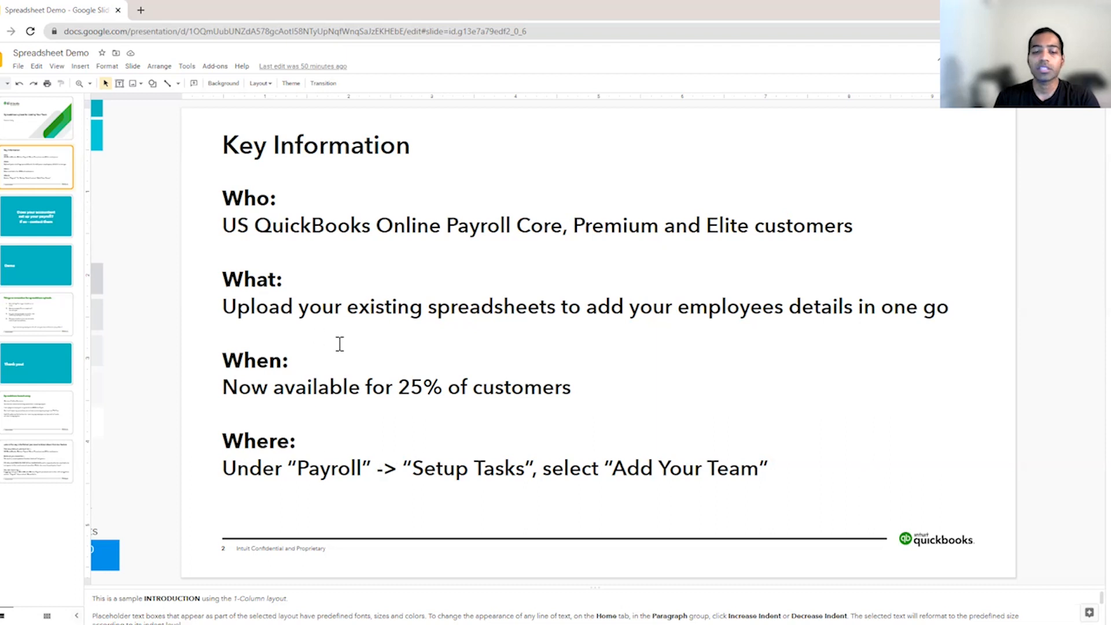
{"action": "mouse_move", "coordinate": [721, 333]}
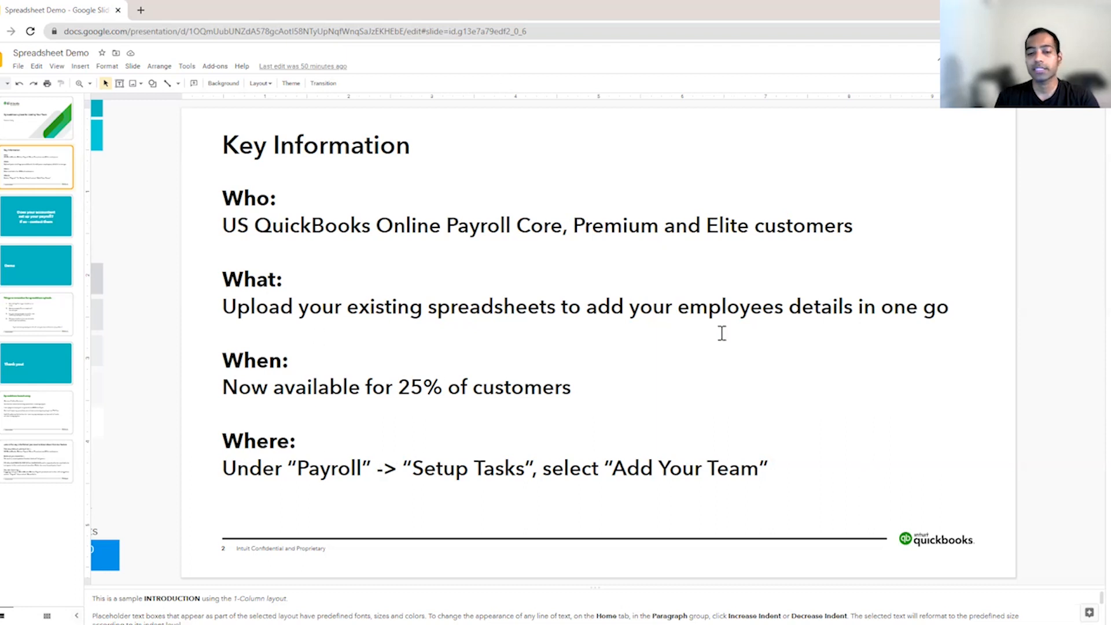
{"action": "mouse_move", "coordinate": [368, 438]}
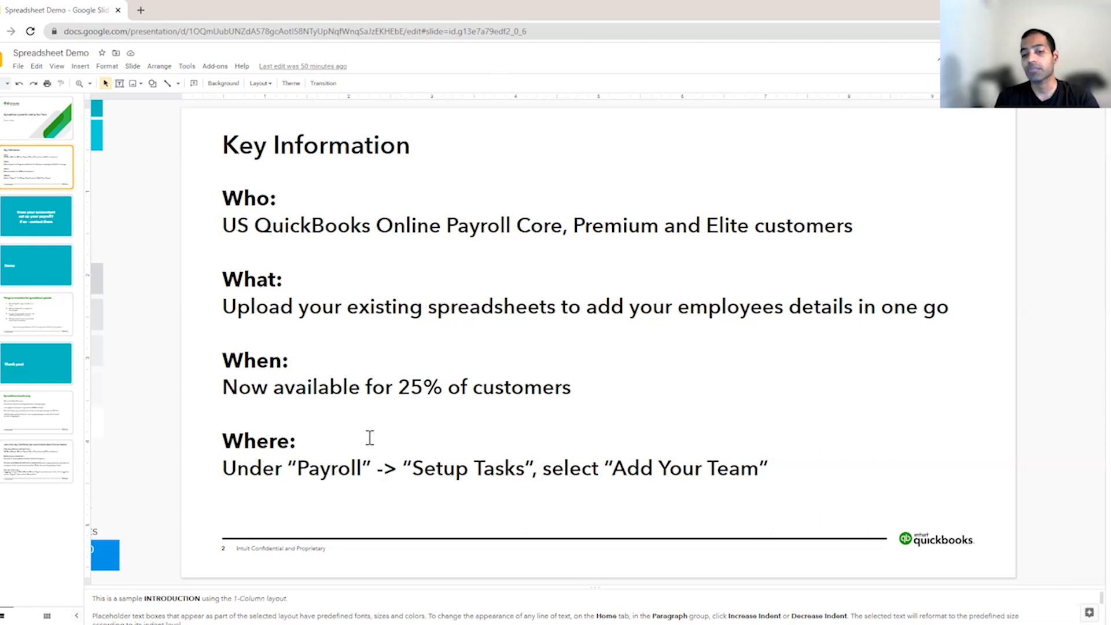
{"action": "mouse_move", "coordinate": [541, 478]}
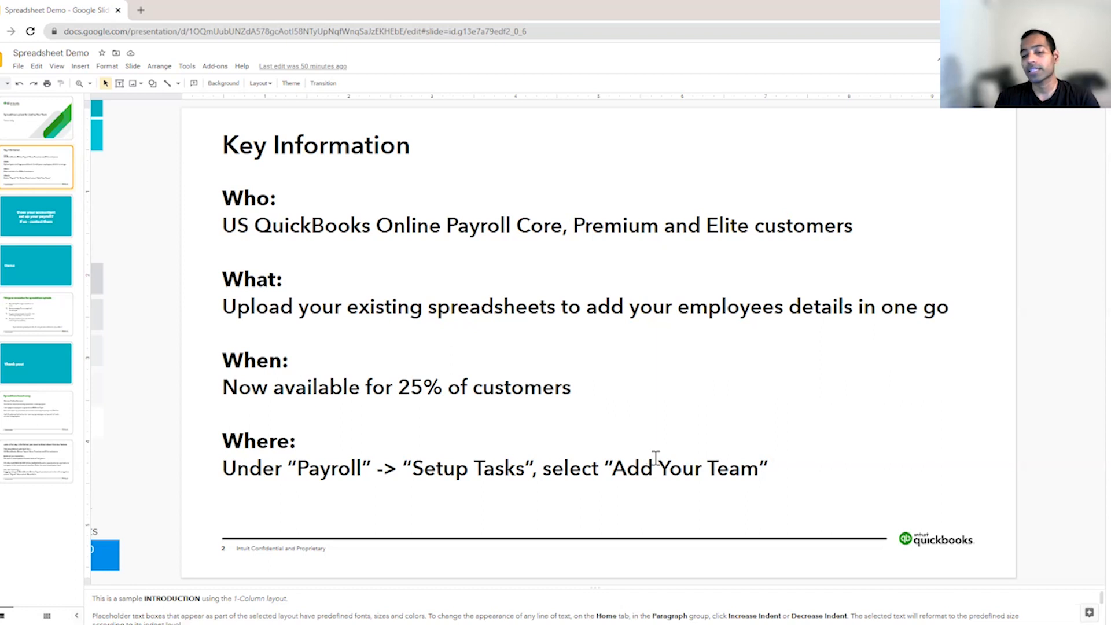
{"action": "mouse_move", "coordinate": [374, 404]}
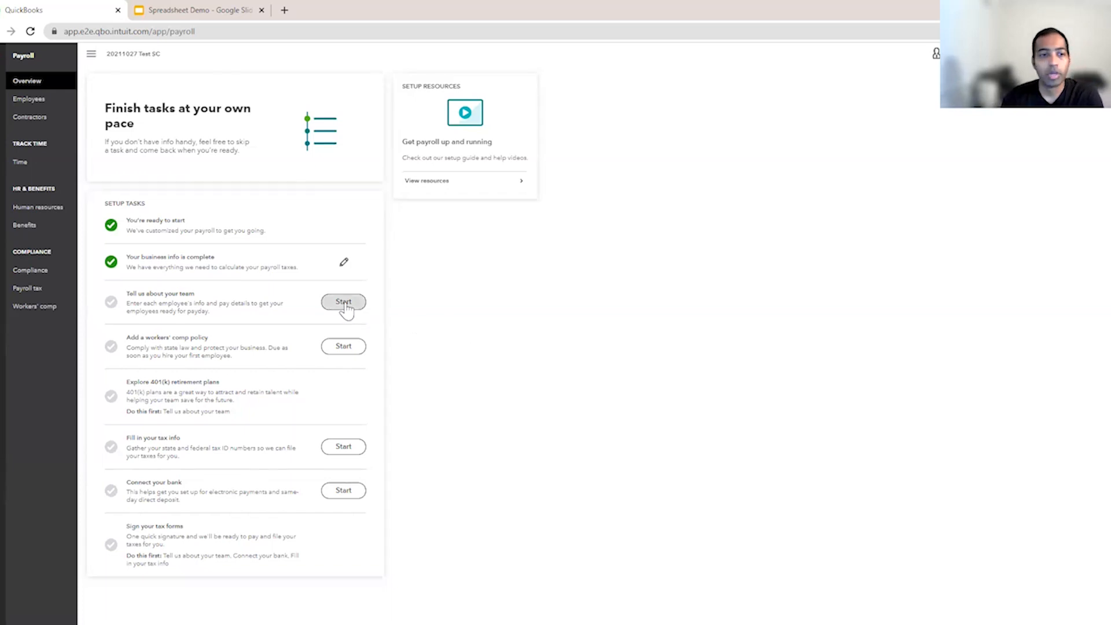
{"action": "mouse_move", "coordinate": [152, 221]}
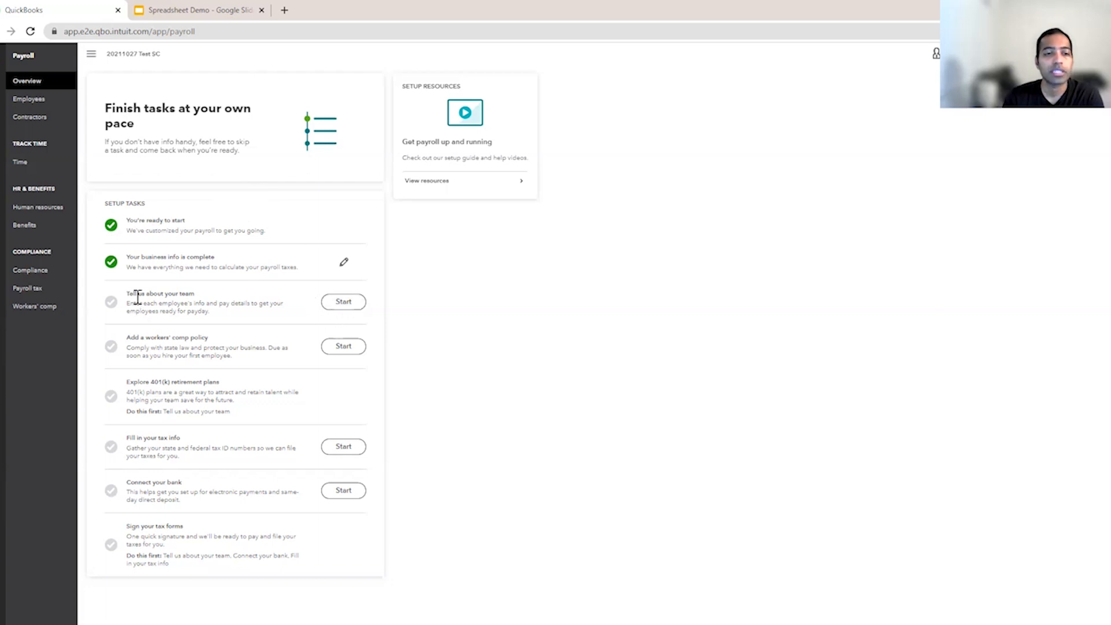
{"action": "mouse_move", "coordinate": [344, 301]}
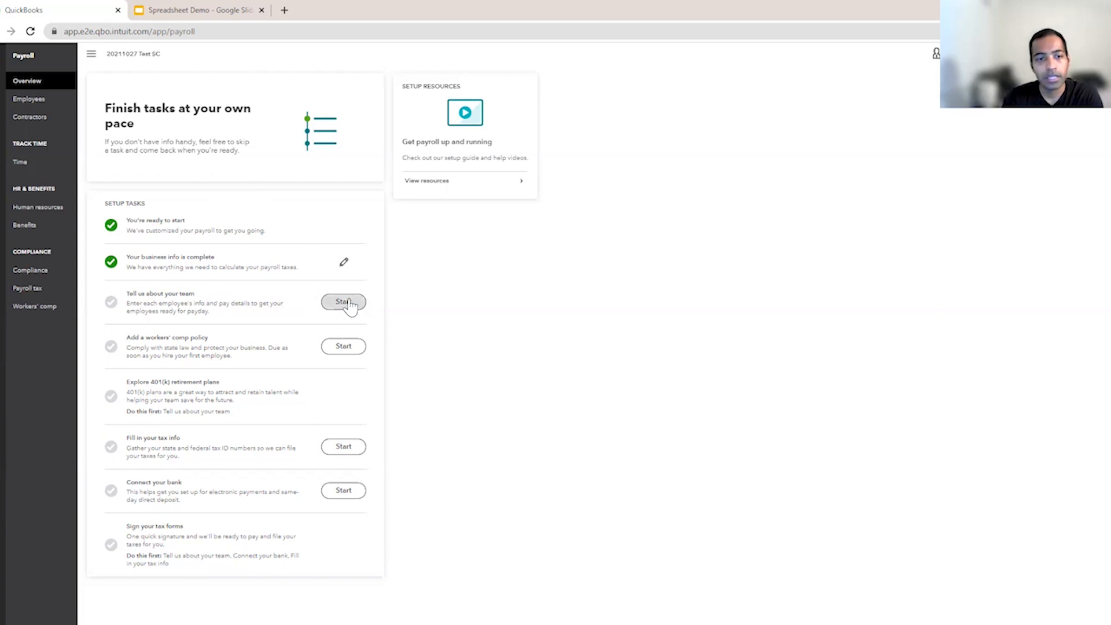
- Start the 'Tell us about your team' setup task from the Payroll Overview
{"action": "left_click", "coordinate": [342, 302]}
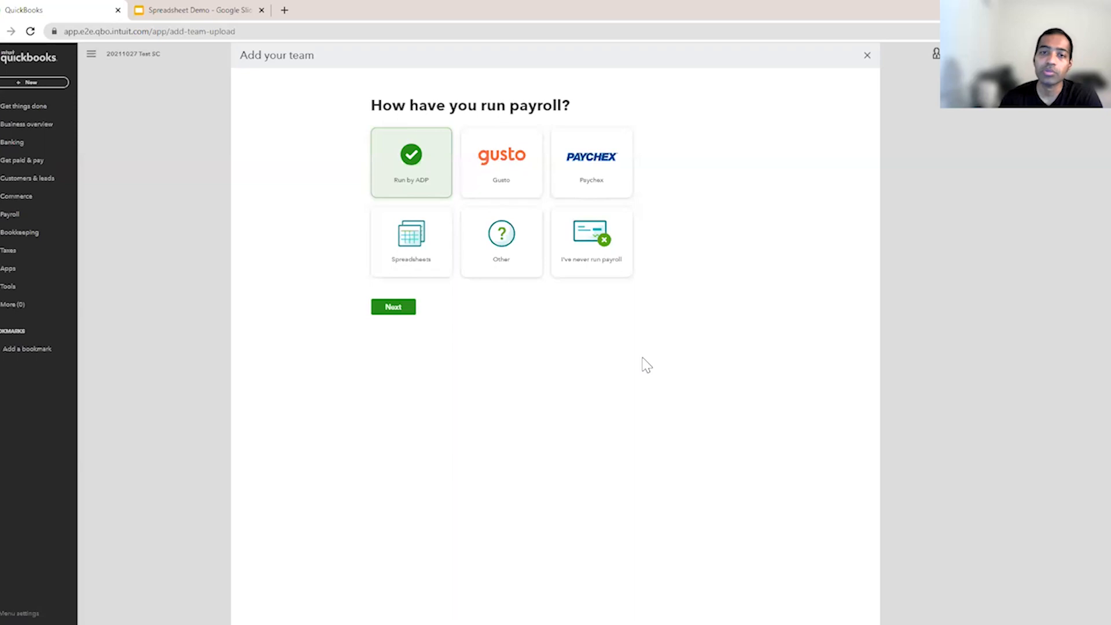
{"action": "mouse_move", "coordinate": [435, 253]}
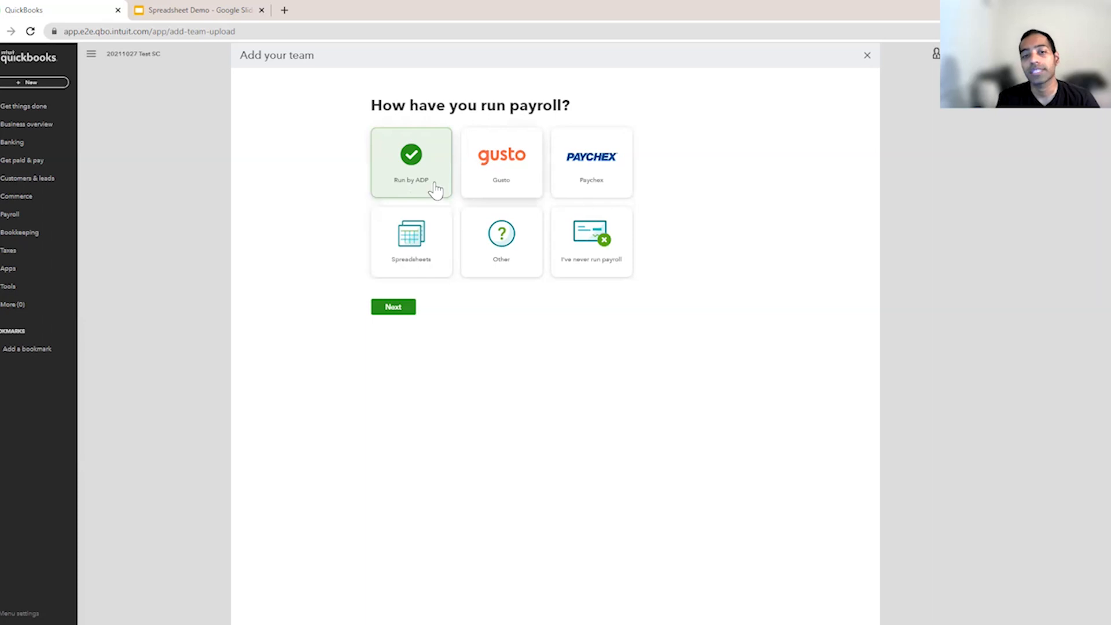
{"action": "mouse_move", "coordinate": [639, 182]}
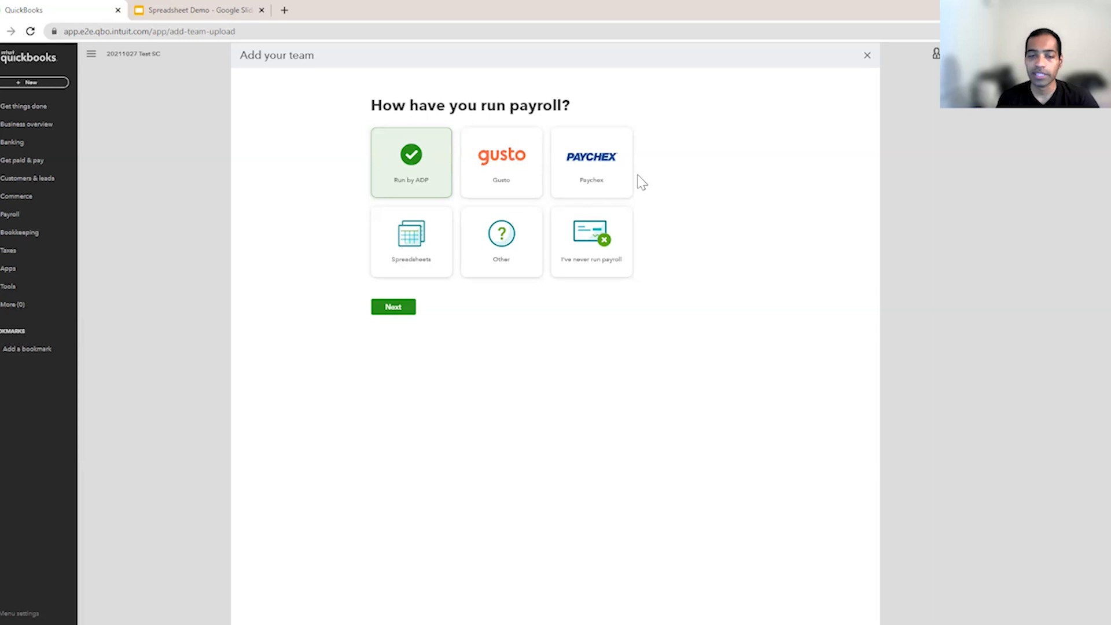
{"action": "mouse_move", "coordinate": [421, 258]}
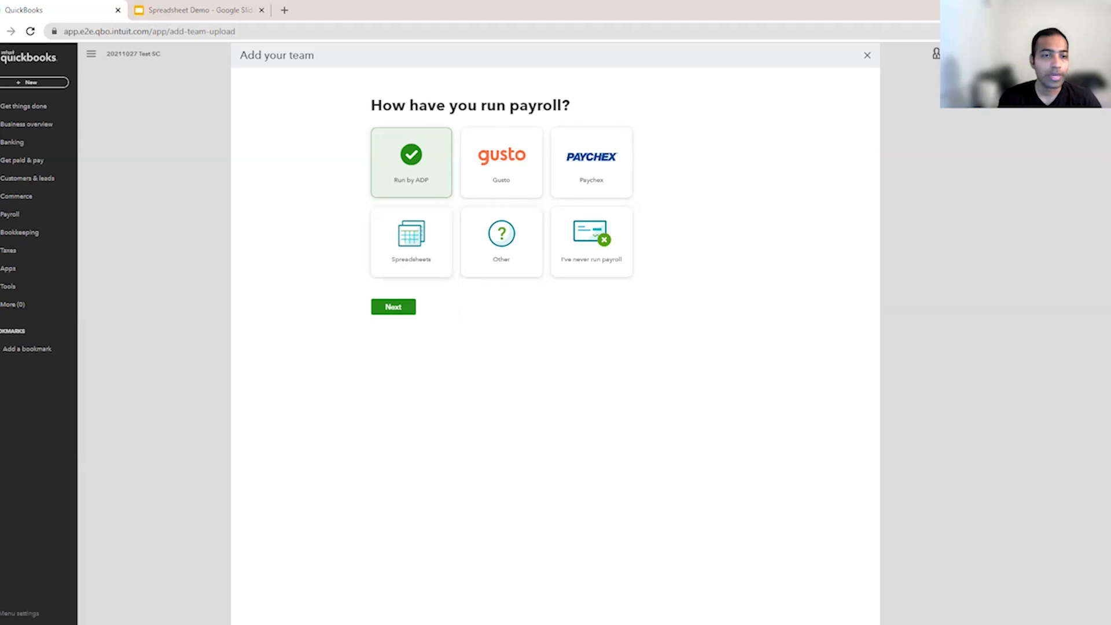
{"action": "mouse_move", "coordinate": [998, 605]}
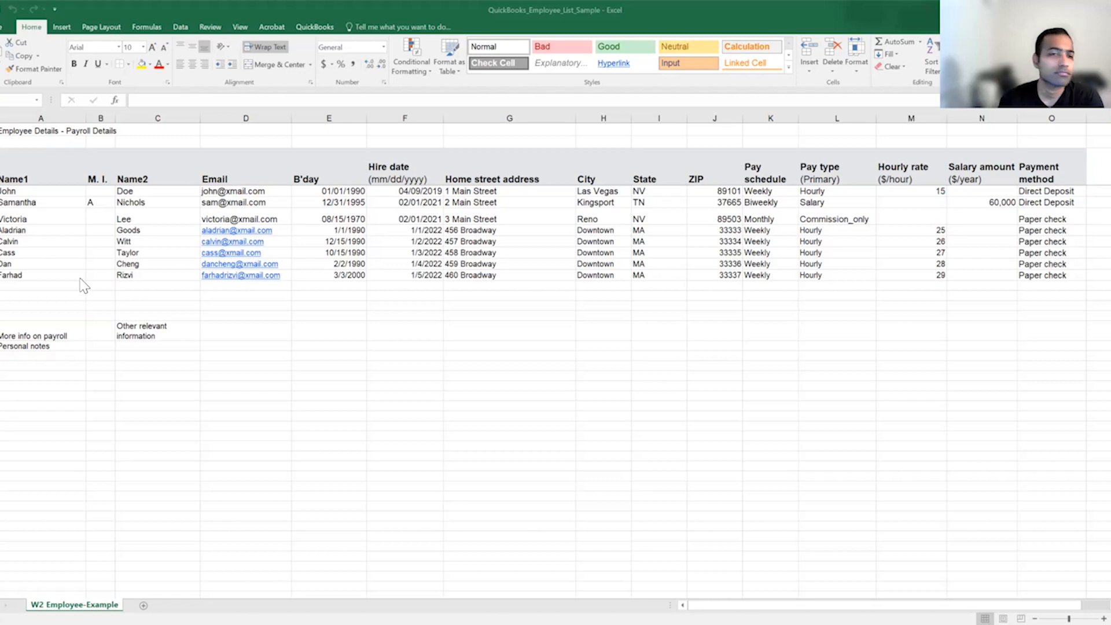
{"action": "mouse_move", "coordinate": [102, 234]}
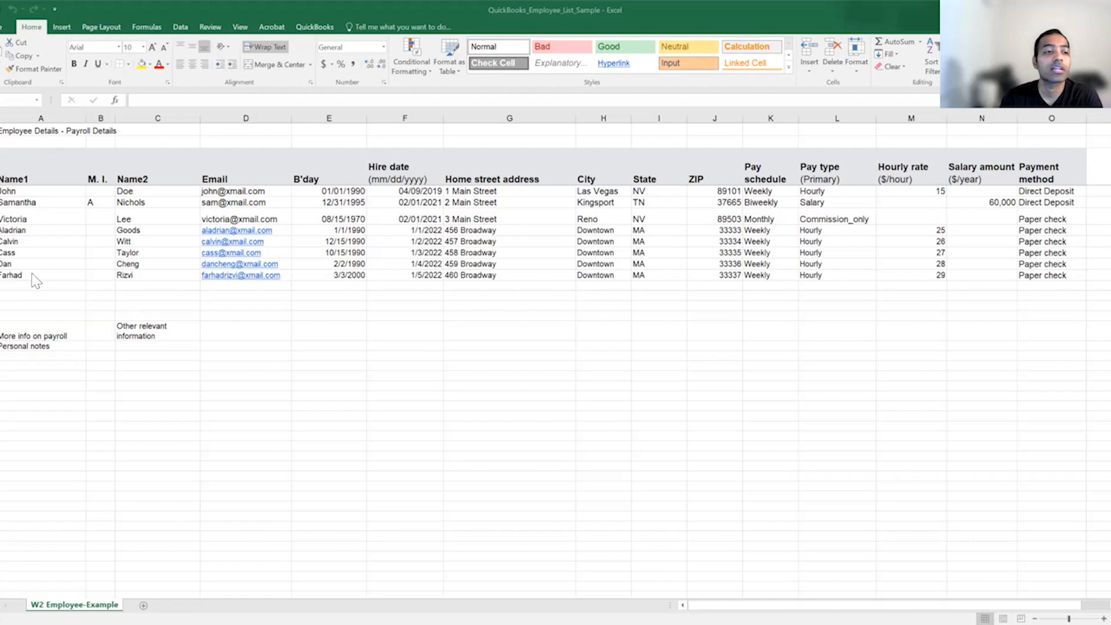
{"action": "mouse_move", "coordinate": [313, 134]}
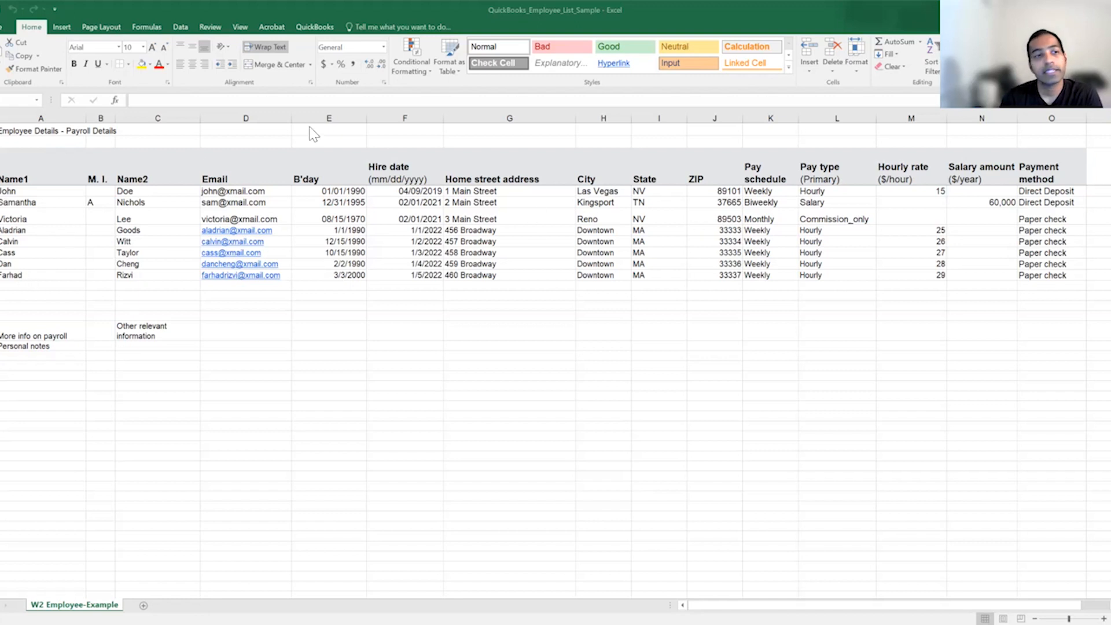
{"action": "mouse_move", "coordinate": [243, 396]}
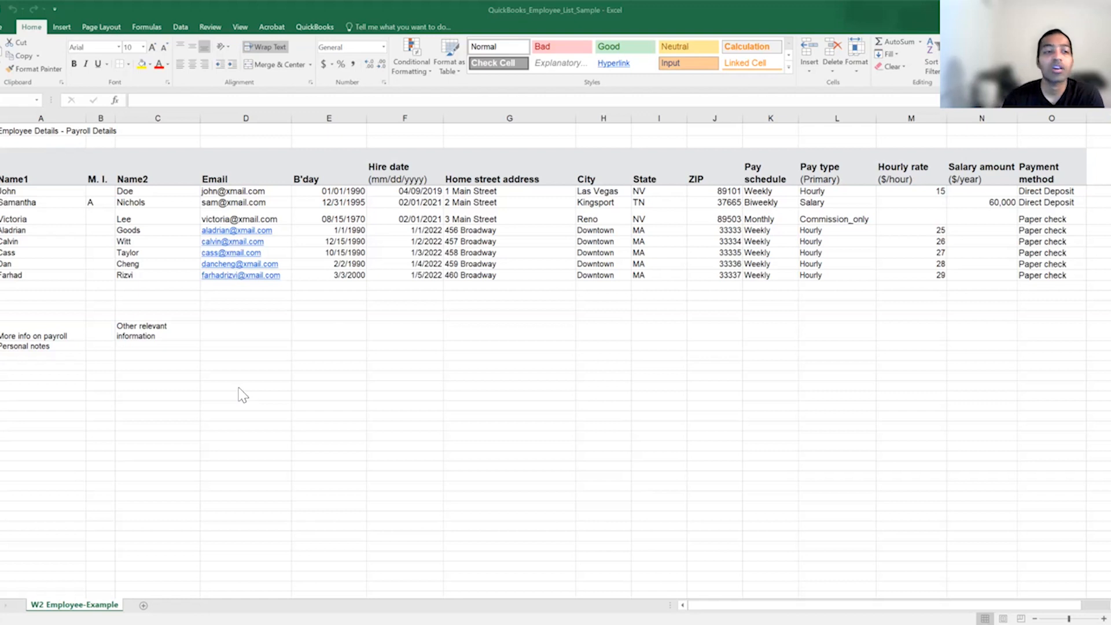
{"action": "mouse_move", "coordinate": [67, 356]}
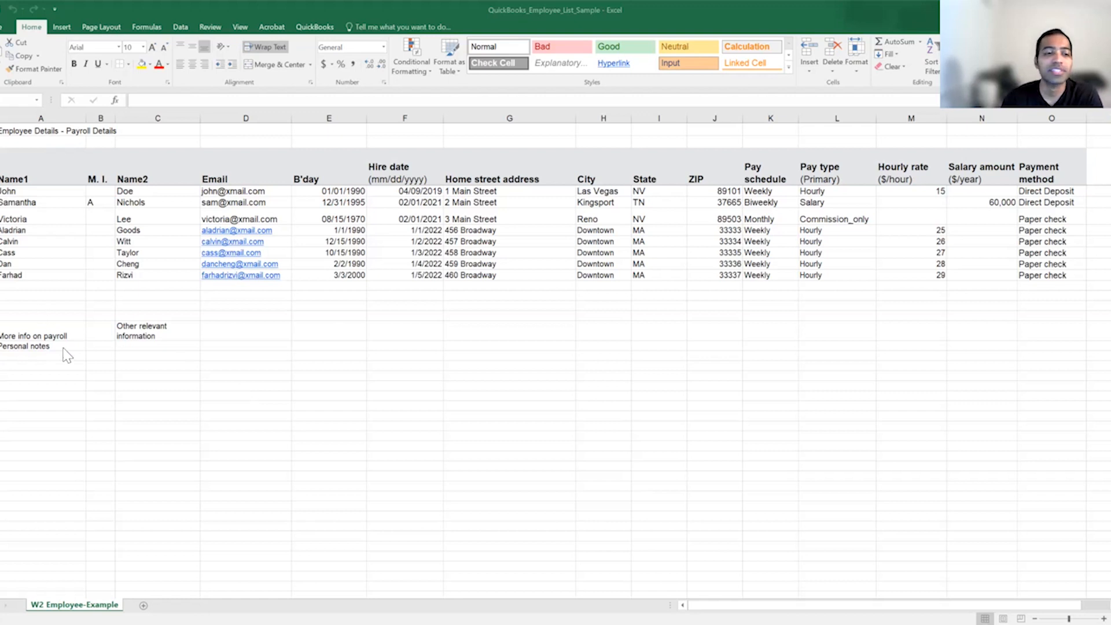
{"action": "mouse_move", "coordinate": [182, 357]}
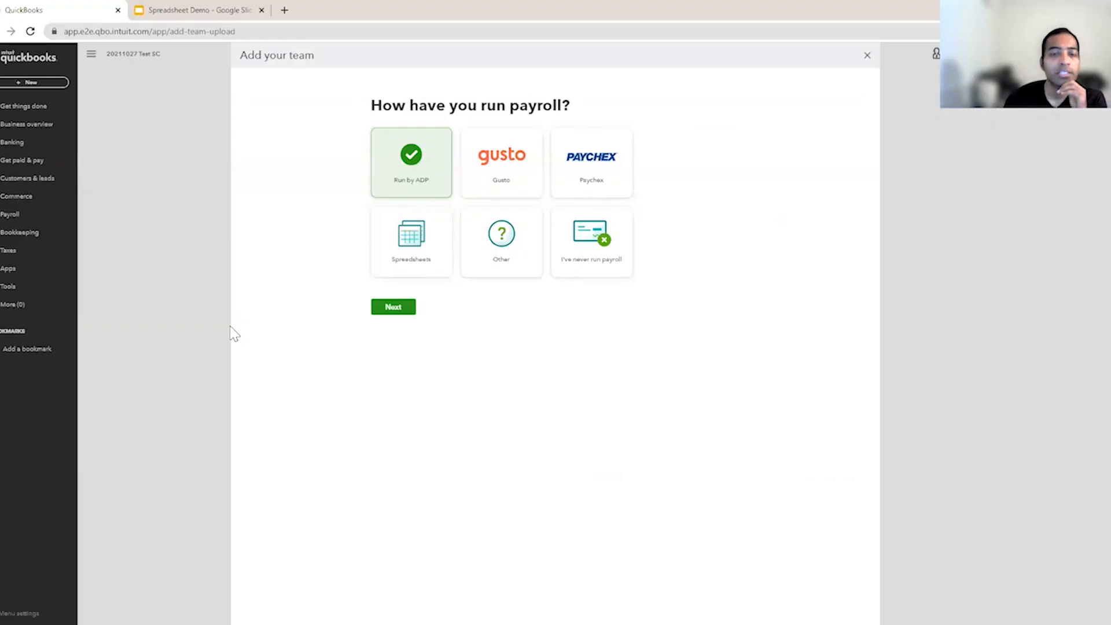
{"action": "mouse_move", "coordinate": [418, 289]}
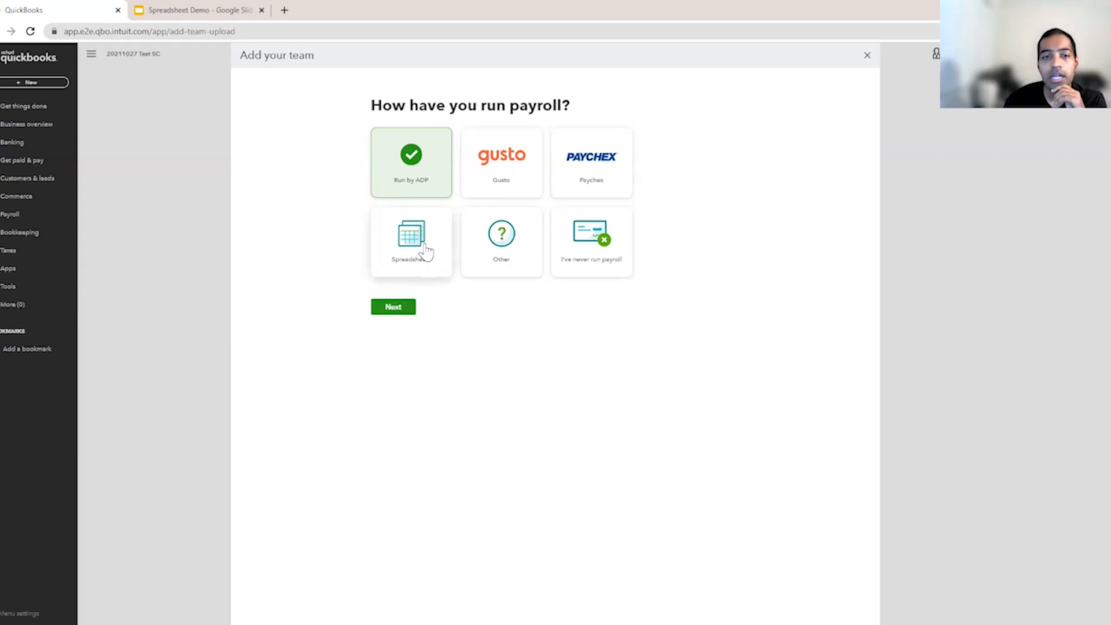
{"action": "mouse_move", "coordinate": [411, 240]}
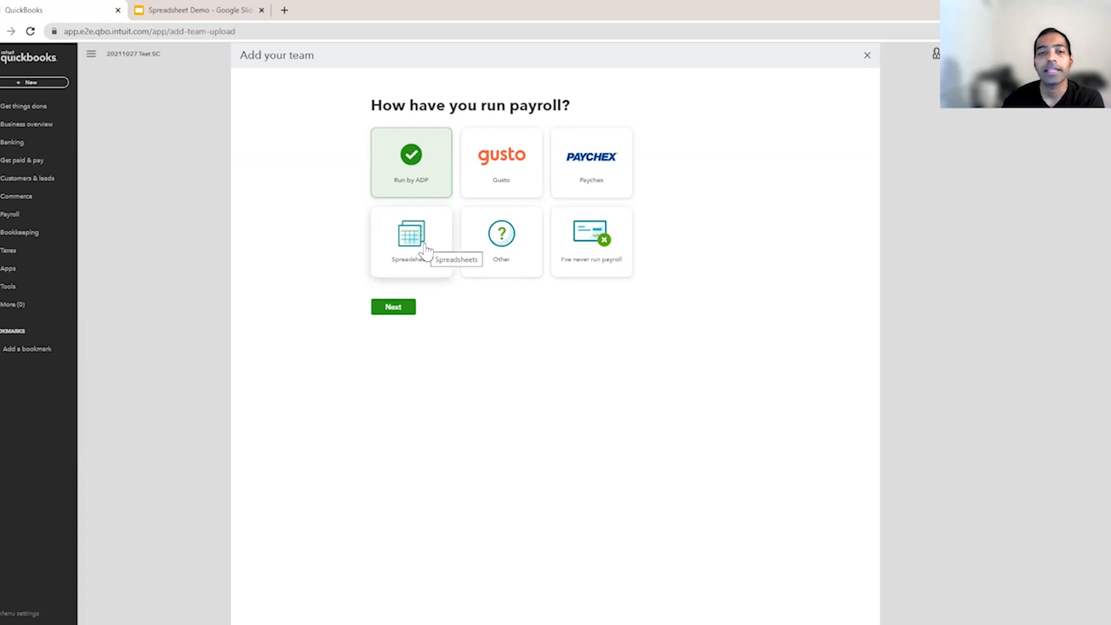
- Answer that payroll was run with Spreadsheets and continue to the add-your-team question
{"action": "left_click", "coordinate": [411, 241]}
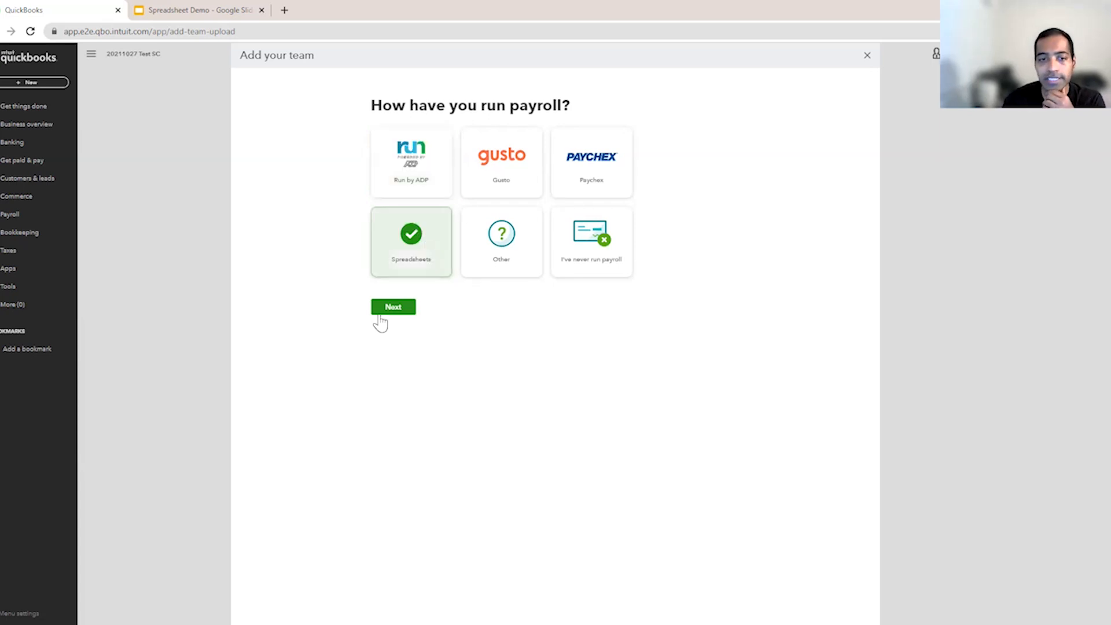
{"action": "left_click", "coordinate": [392, 307]}
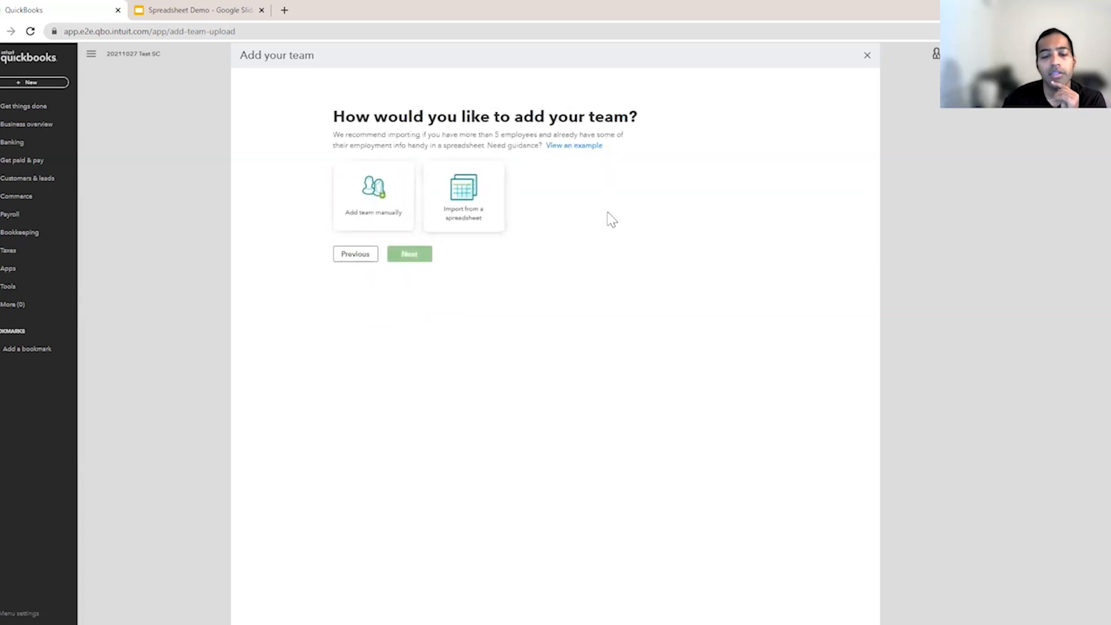
{"action": "mouse_move", "coordinate": [585, 230]}
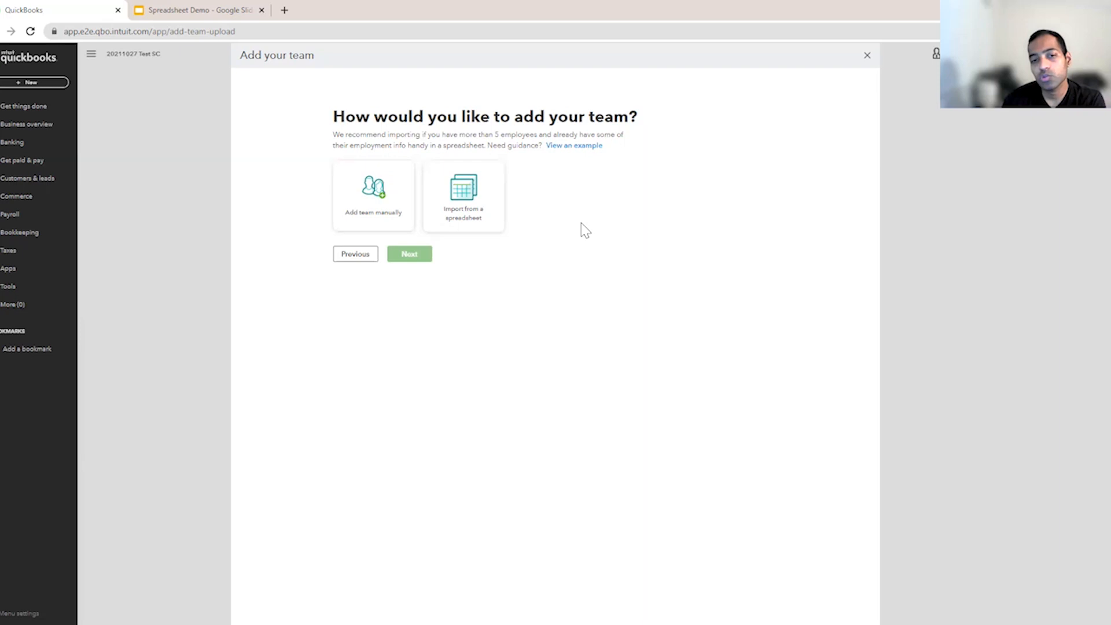
{"action": "mouse_move", "coordinate": [463, 218]}
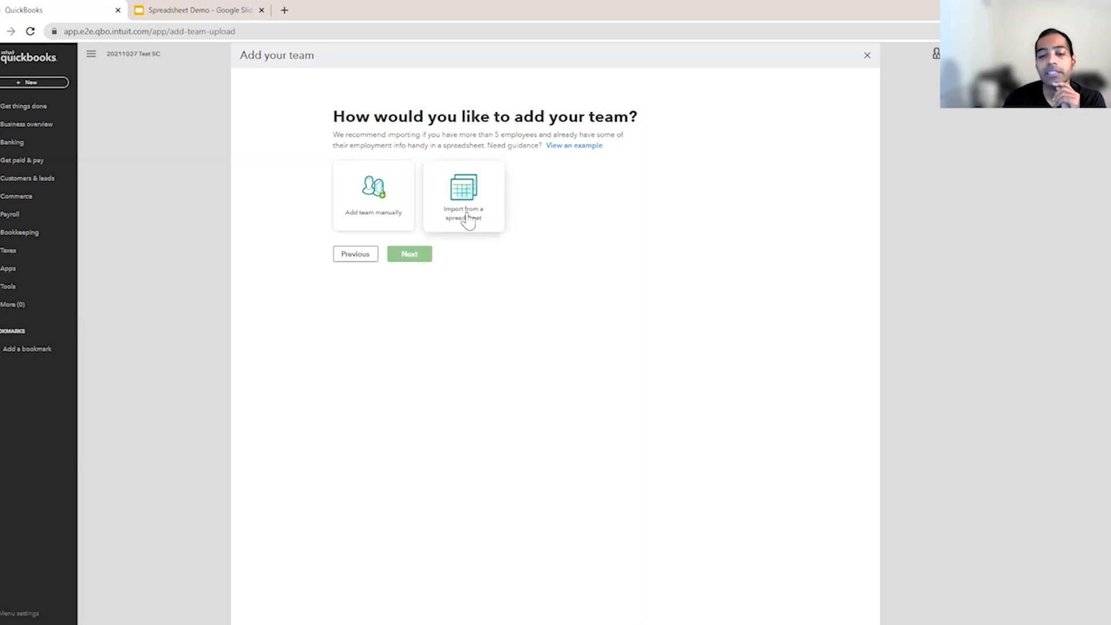
{"action": "left_click", "coordinate": [463, 195]}
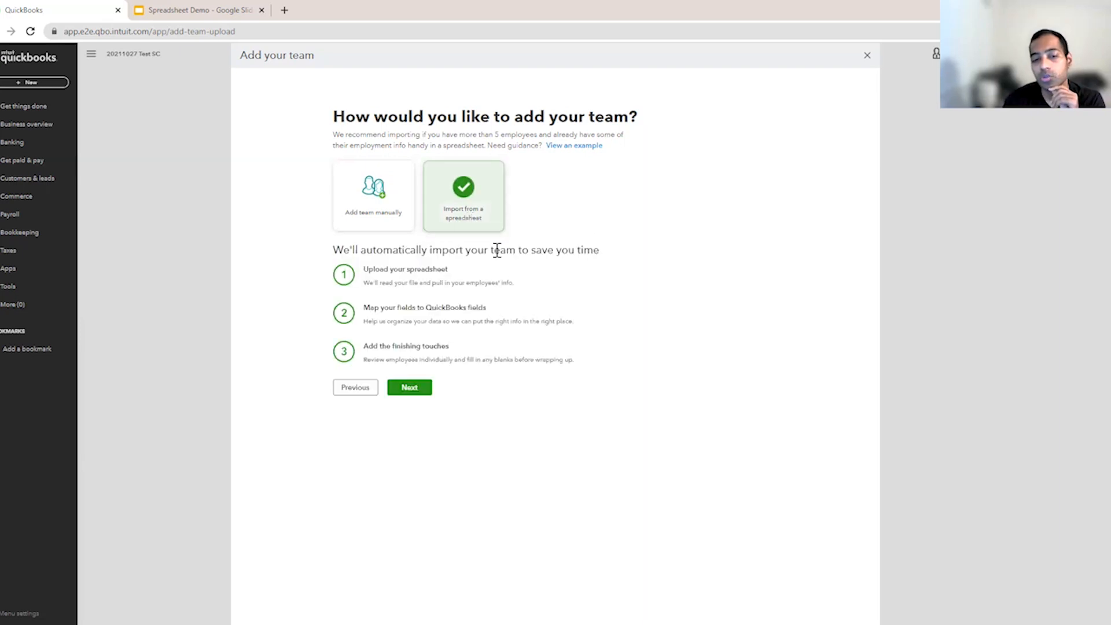
{"action": "mouse_move", "coordinate": [444, 305]}
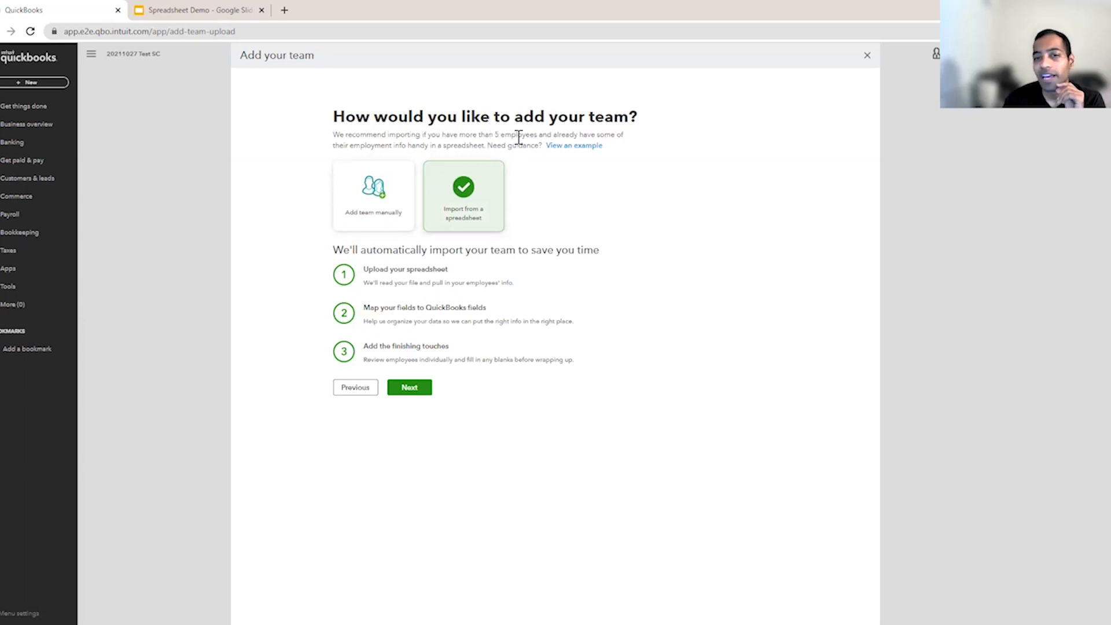
{"action": "mouse_move", "coordinate": [375, 236]}
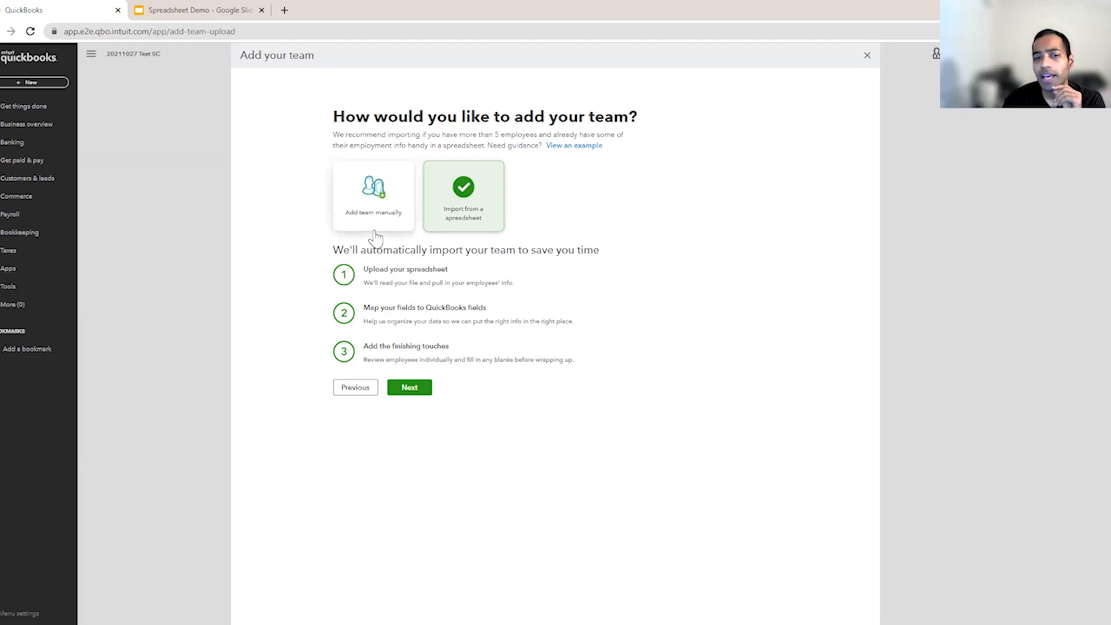
{"action": "left_click", "coordinate": [372, 194]}
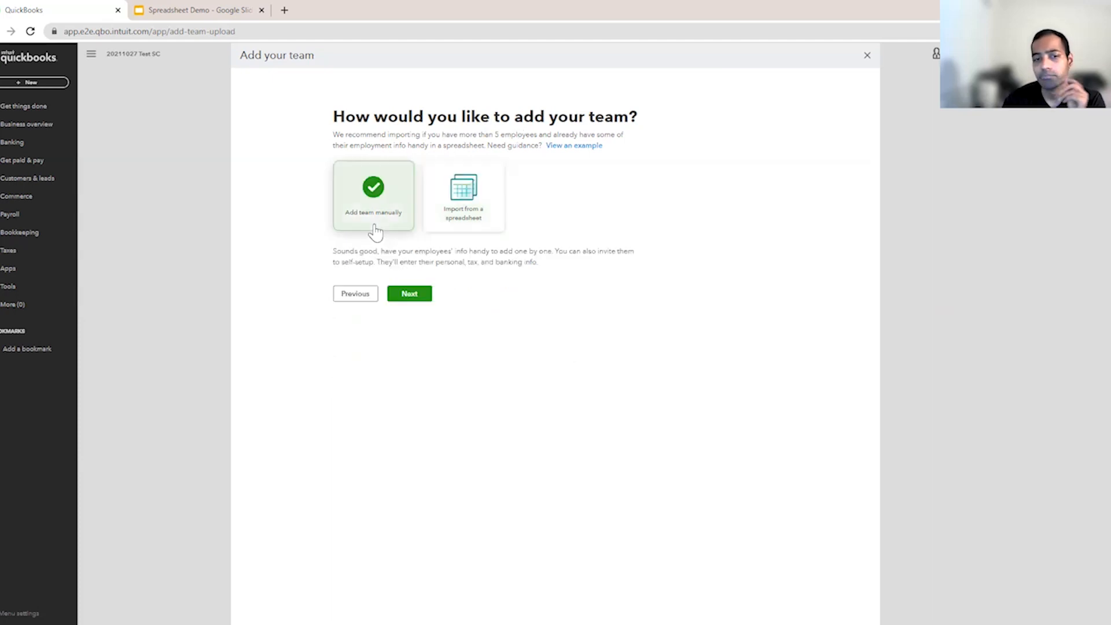
{"action": "mouse_move", "coordinate": [439, 283]}
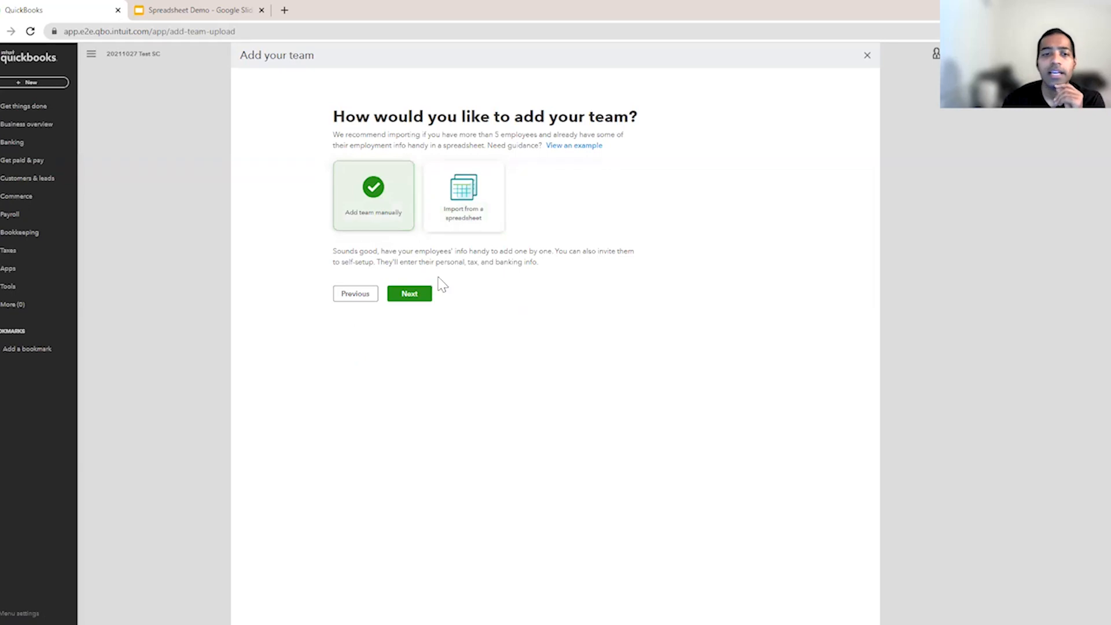
{"action": "mouse_move", "coordinate": [399, 235]}
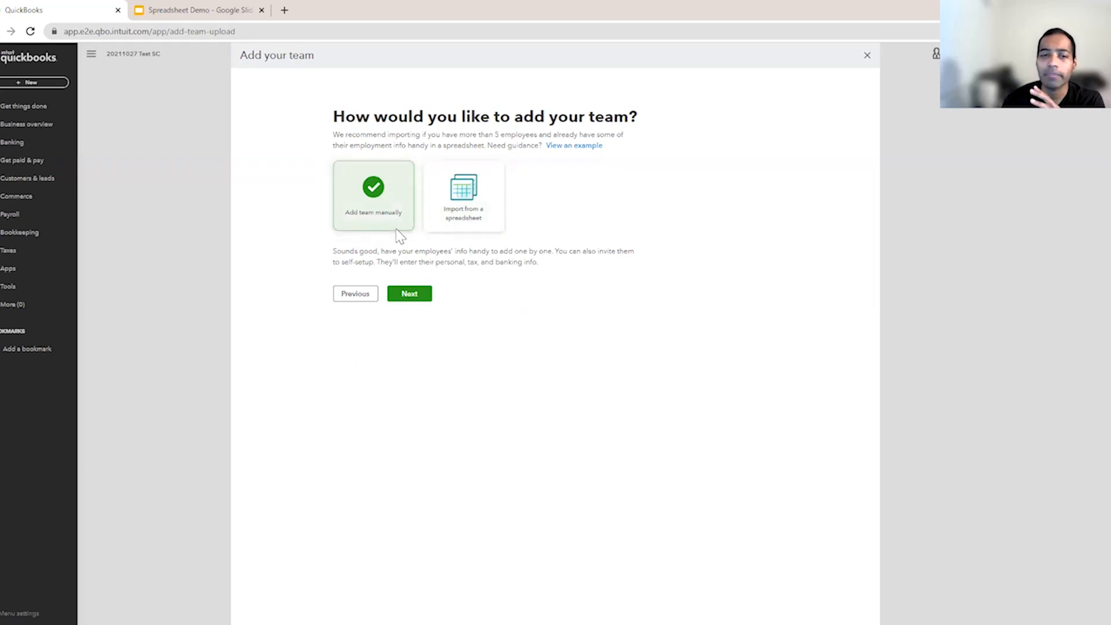
{"action": "mouse_move", "coordinate": [404, 238]}
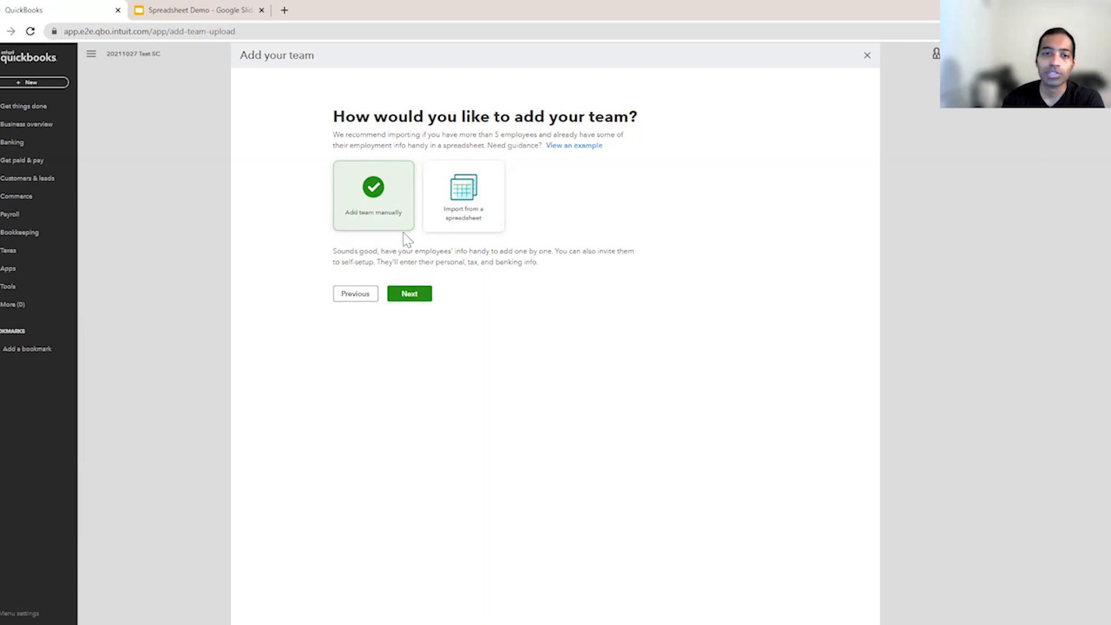
{"action": "mouse_move", "coordinate": [462, 213]}
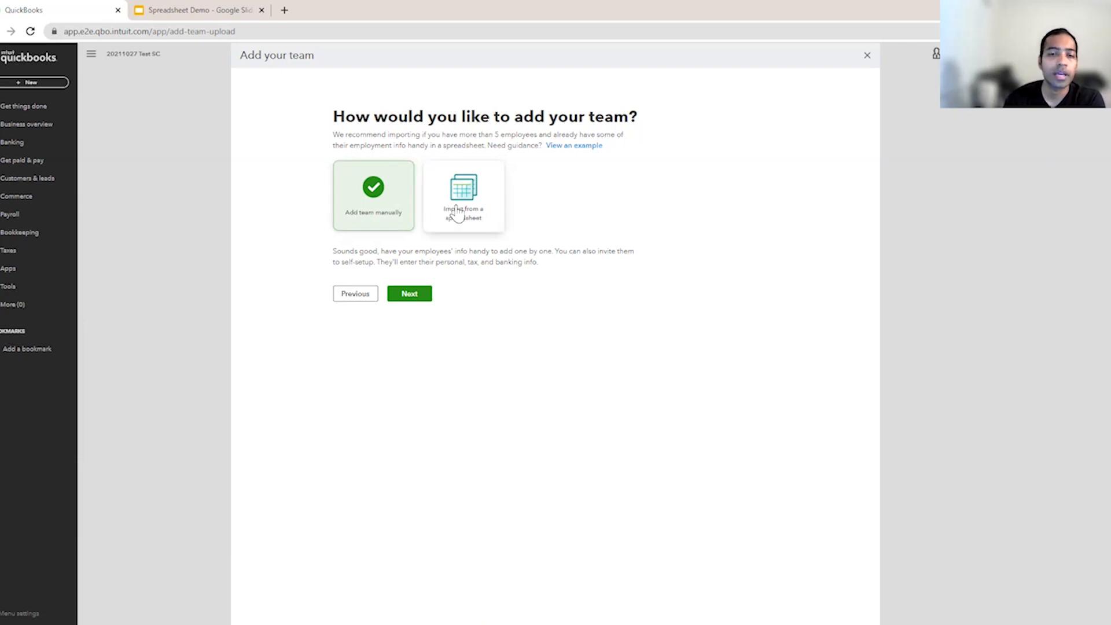
{"action": "mouse_move", "coordinate": [499, 215]}
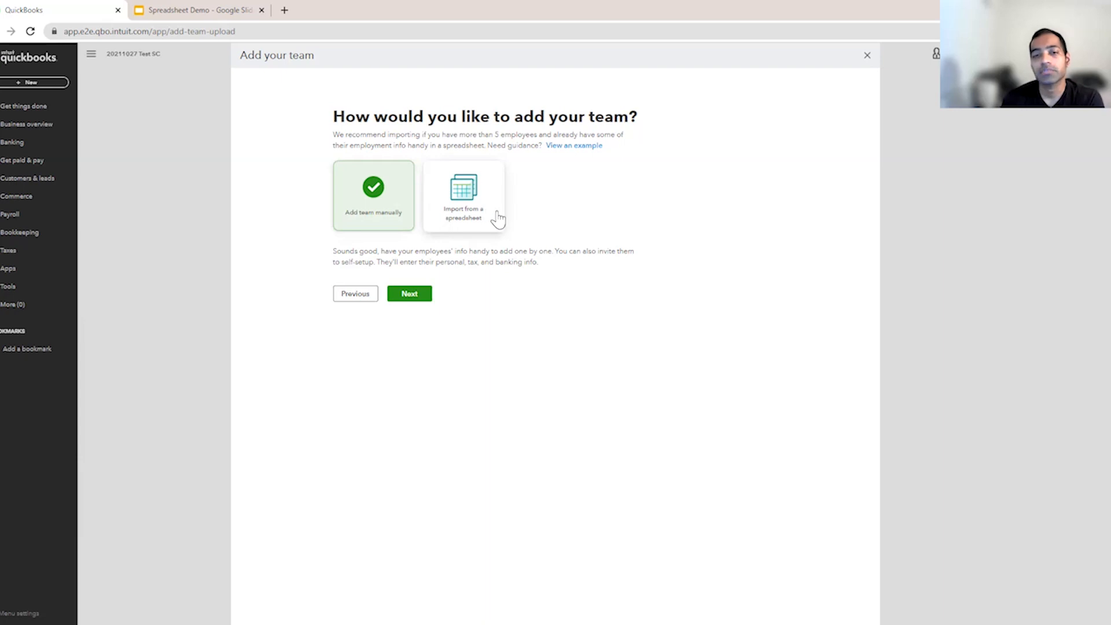
{"action": "left_click", "coordinate": [463, 195]}
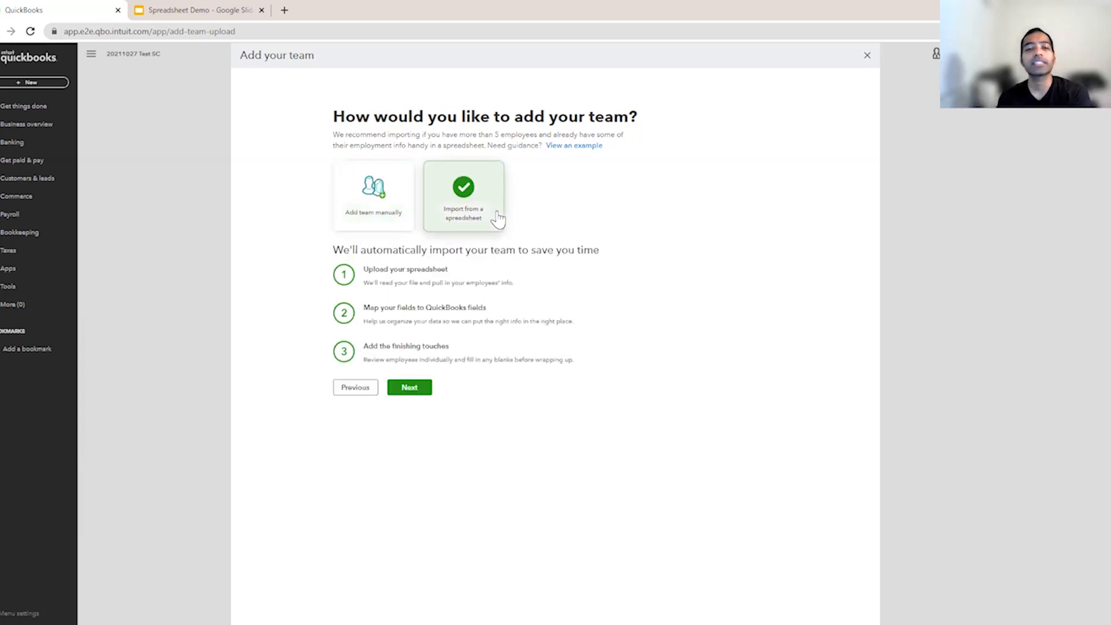
{"action": "mouse_move", "coordinate": [633, 295]}
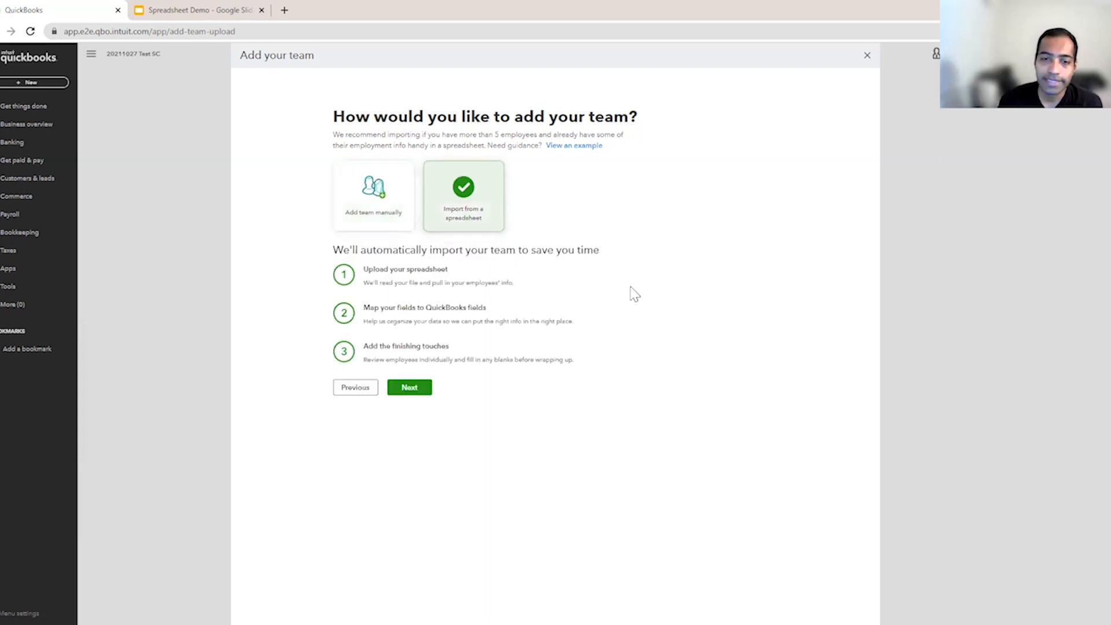
{"action": "mouse_move", "coordinate": [457, 284]}
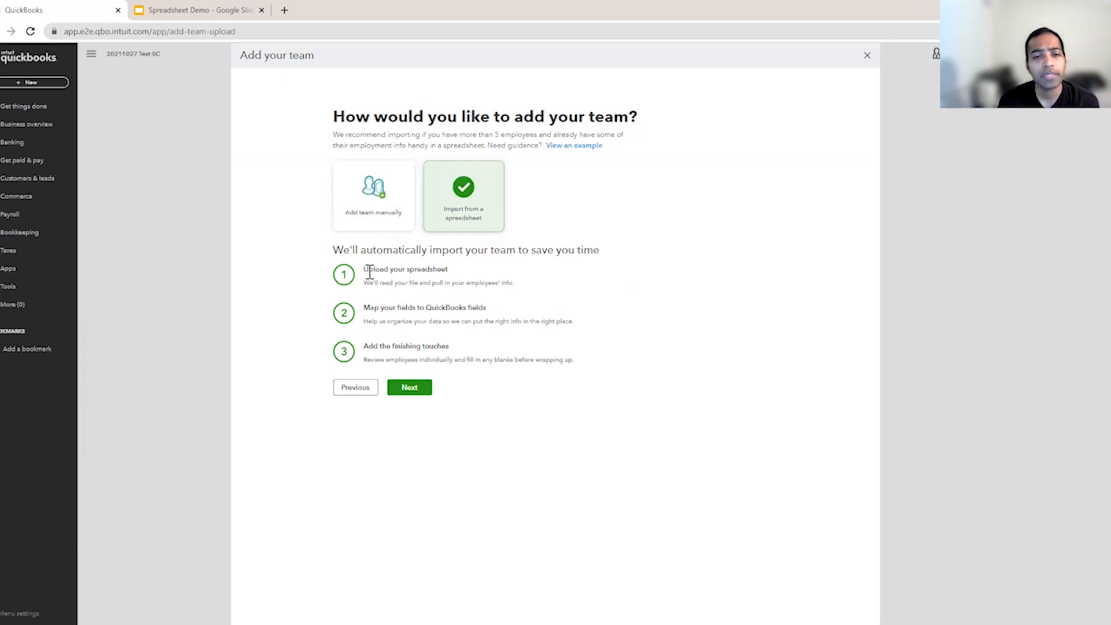
{"action": "mouse_move", "coordinate": [473, 303]}
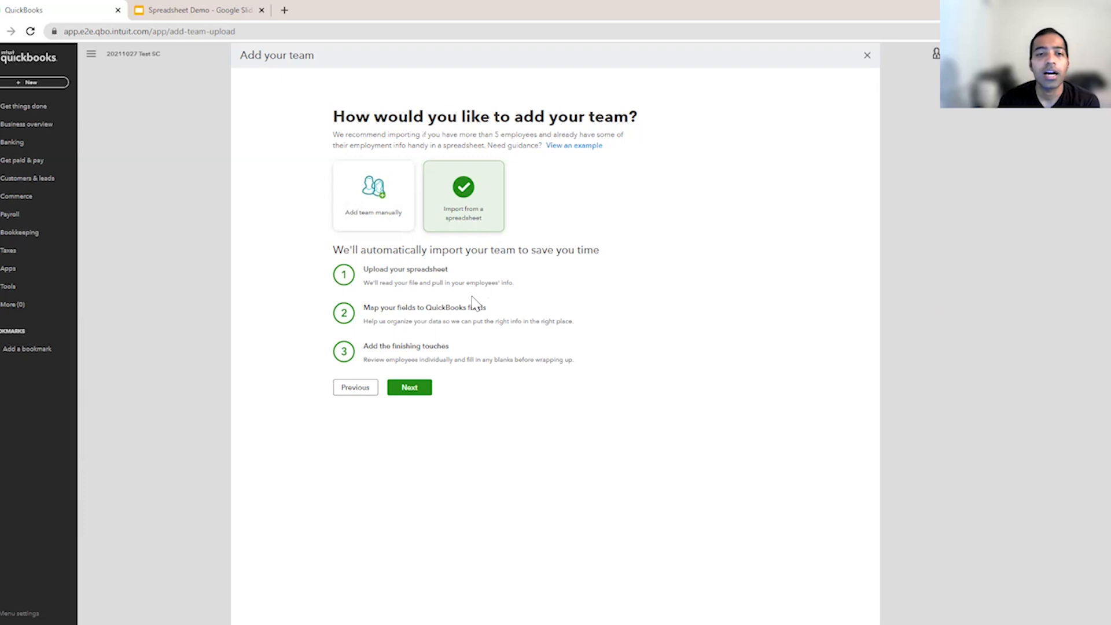
{"action": "mouse_move", "coordinate": [436, 297]}
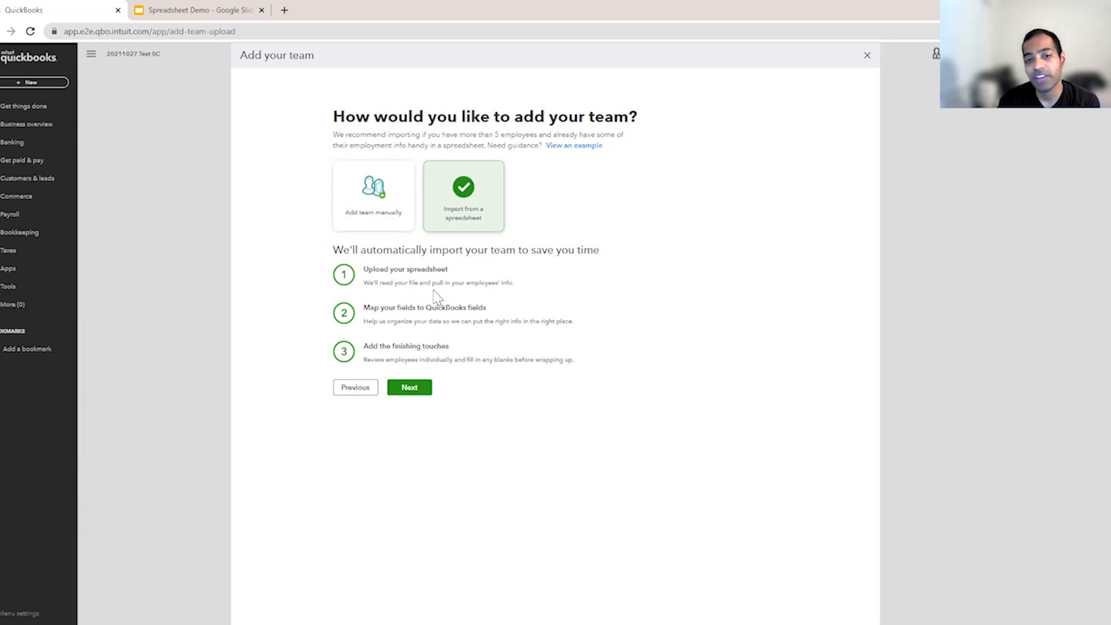
{"action": "mouse_move", "coordinate": [362, 320]}
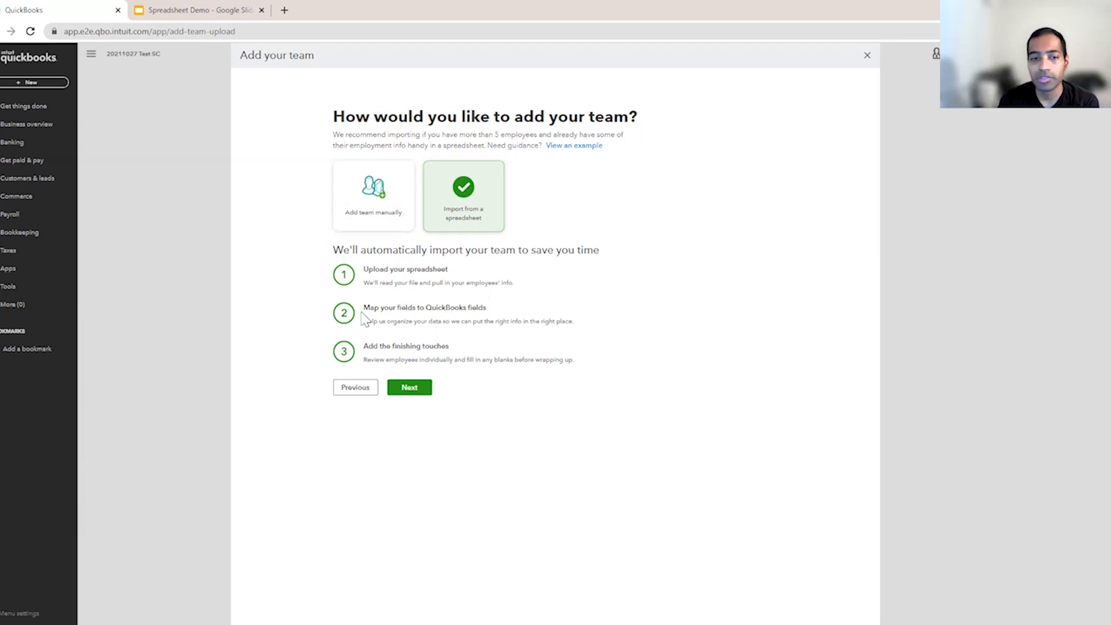
{"action": "mouse_move", "coordinate": [613, 345]}
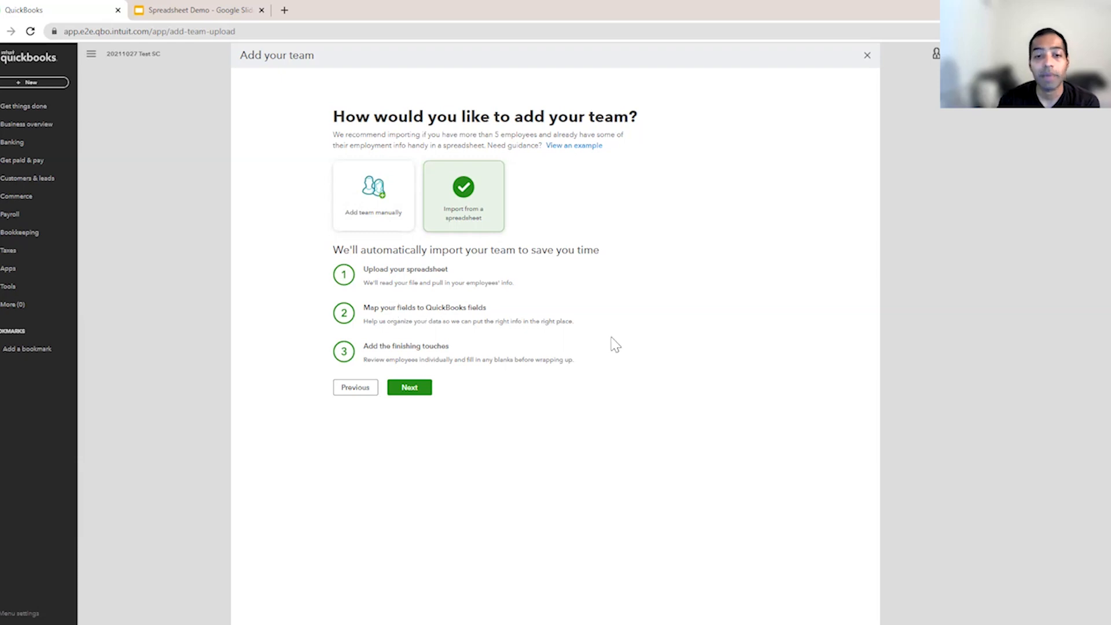
{"action": "mouse_move", "coordinate": [464, 340]}
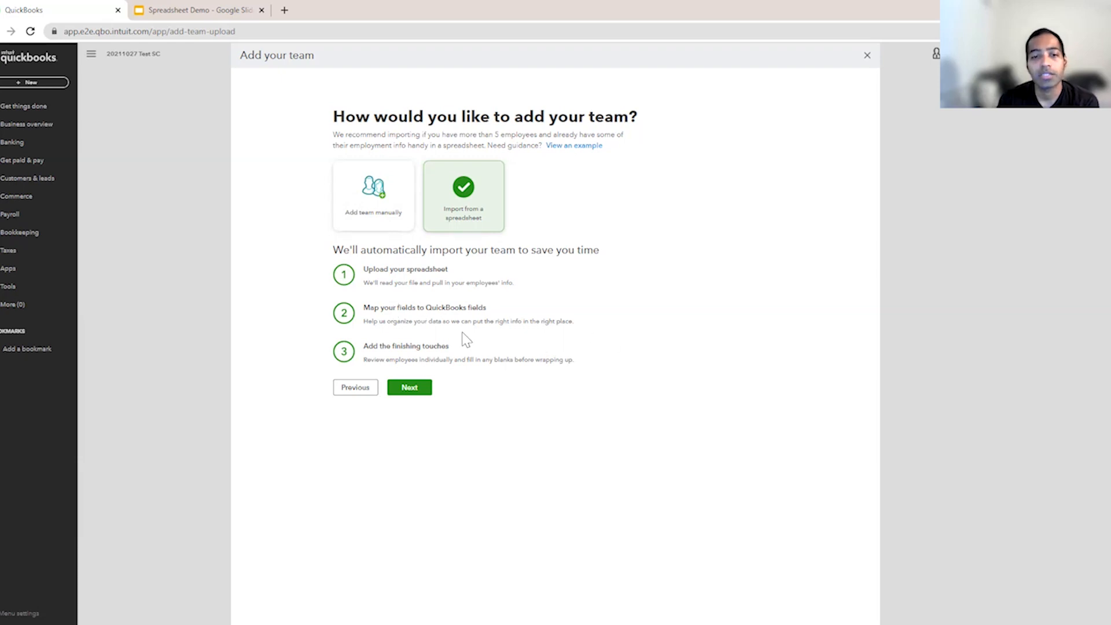
{"action": "mouse_move", "coordinate": [456, 336]}
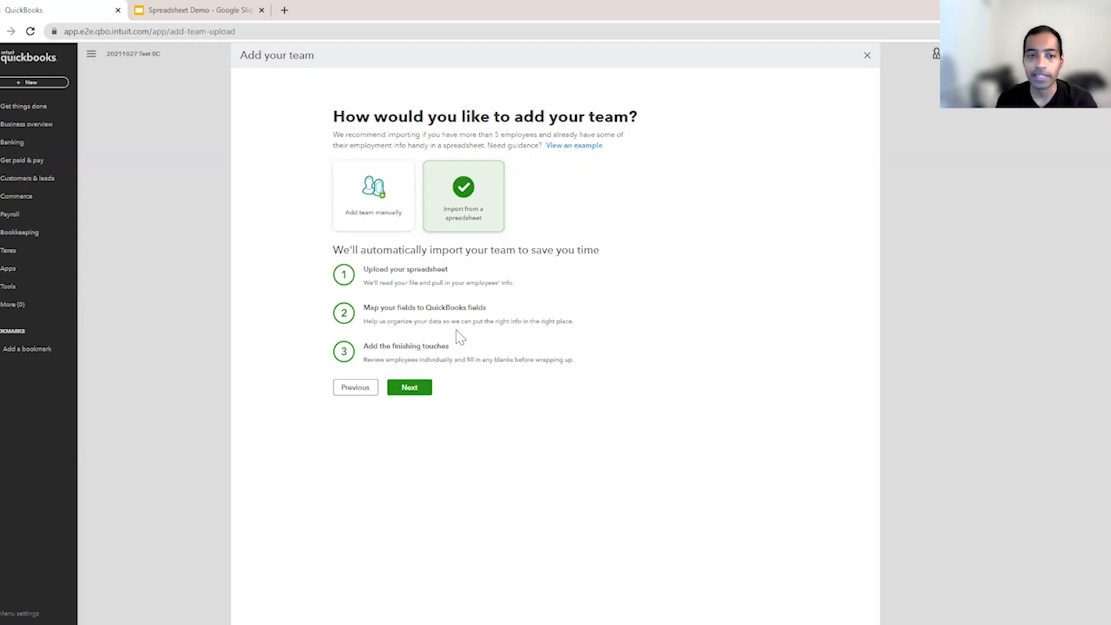
{"action": "mouse_move", "coordinate": [474, 379]}
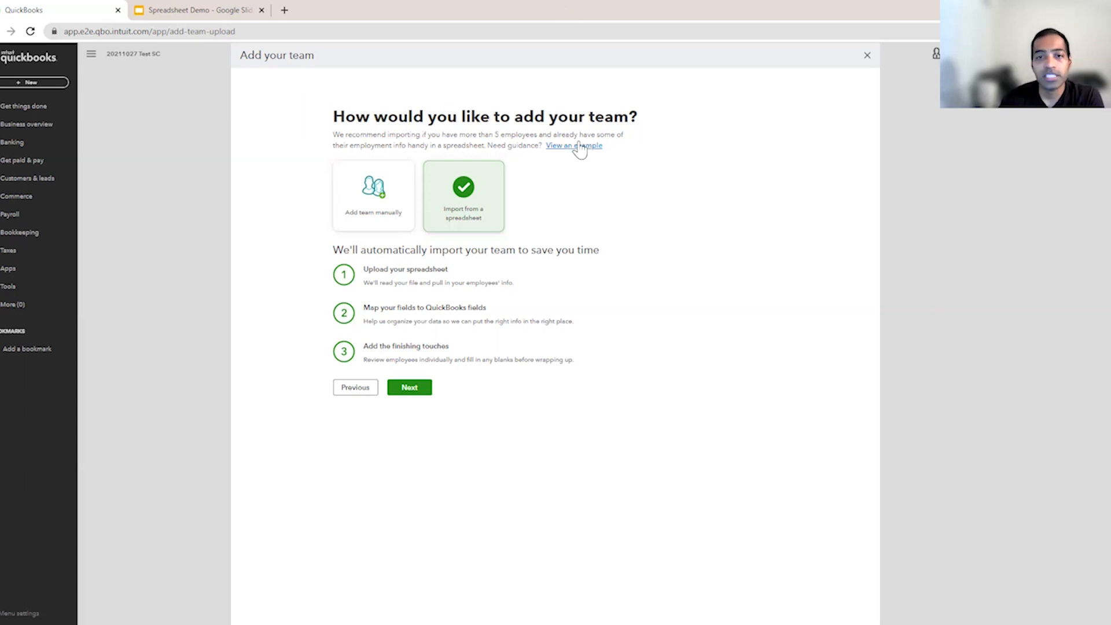
{"action": "left_click", "coordinate": [574, 146]}
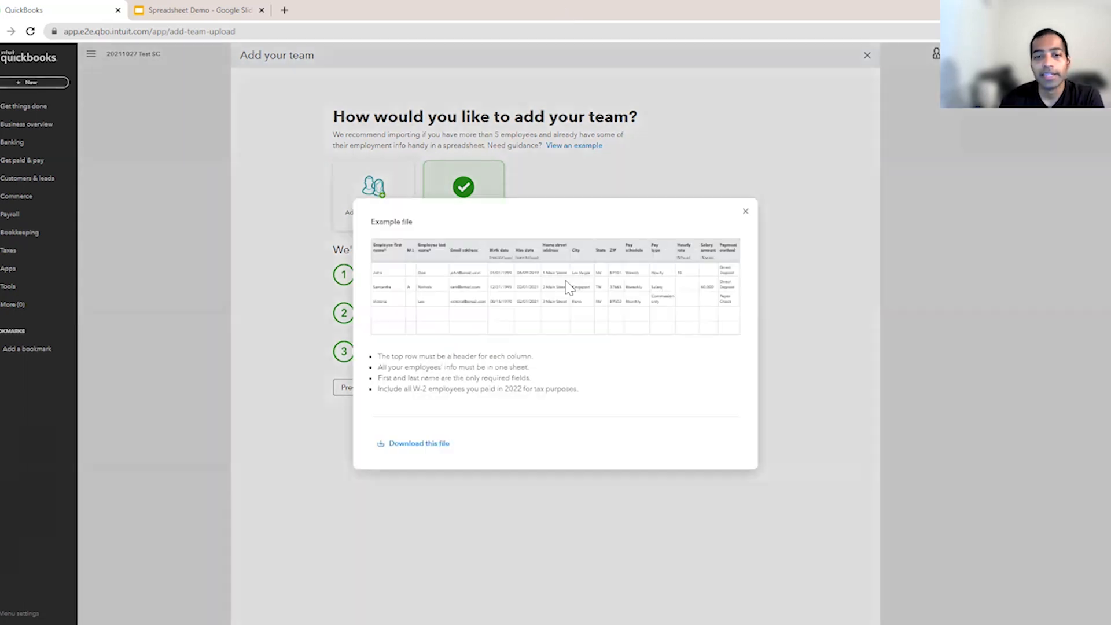
{"action": "mouse_move", "coordinate": [404, 268]}
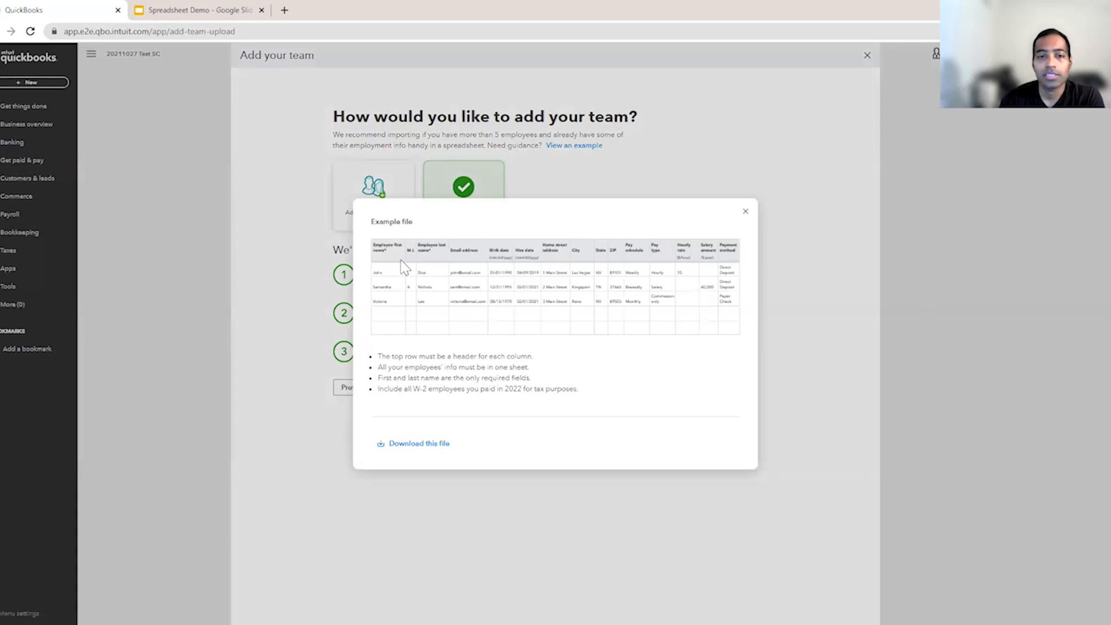
{"action": "mouse_move", "coordinate": [410, 263]}
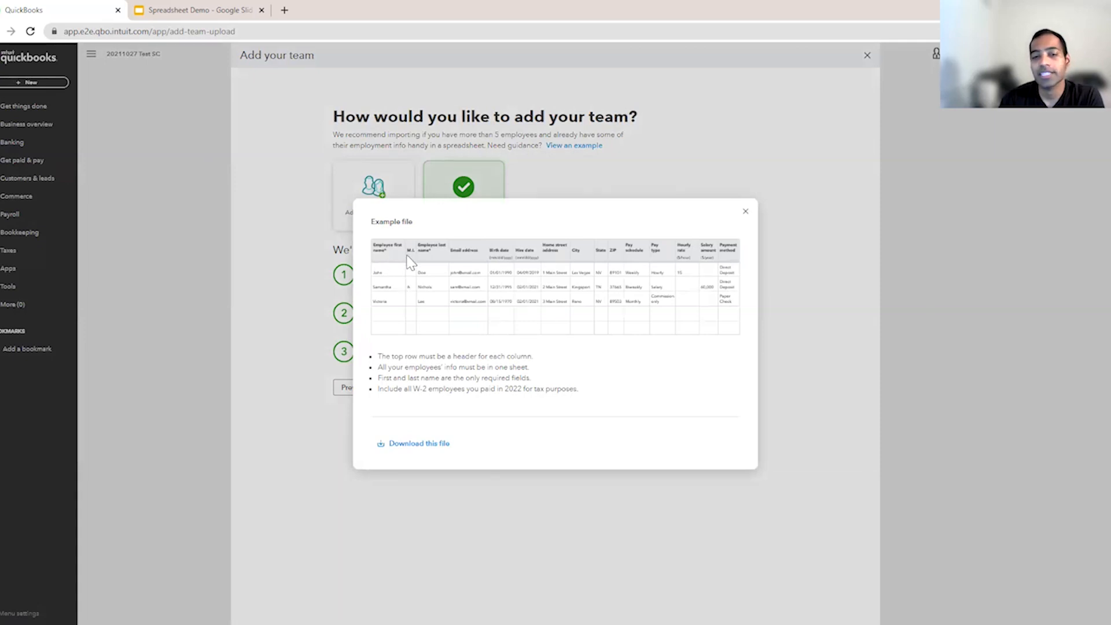
{"action": "mouse_move", "coordinate": [396, 264]}
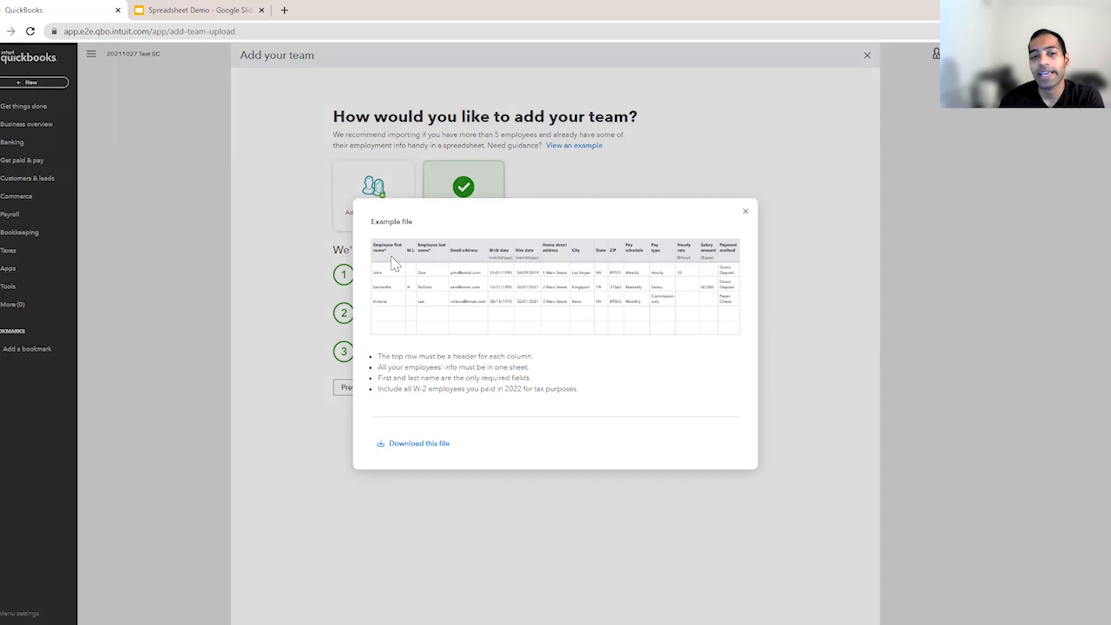
{"action": "mouse_move", "coordinate": [404, 271]}
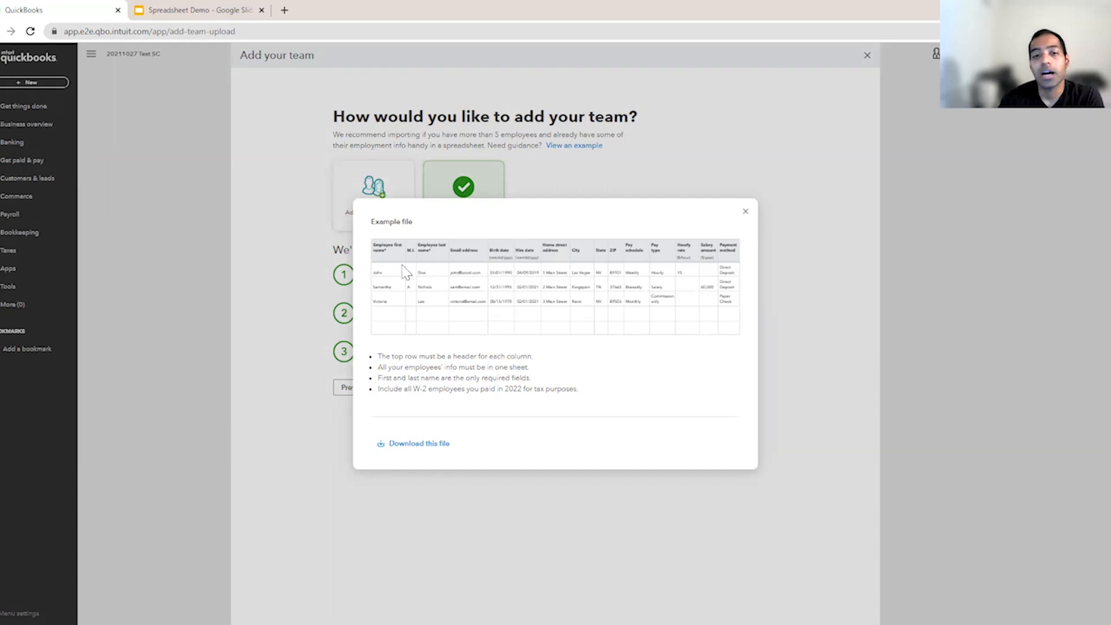
{"action": "mouse_move", "coordinate": [501, 275]}
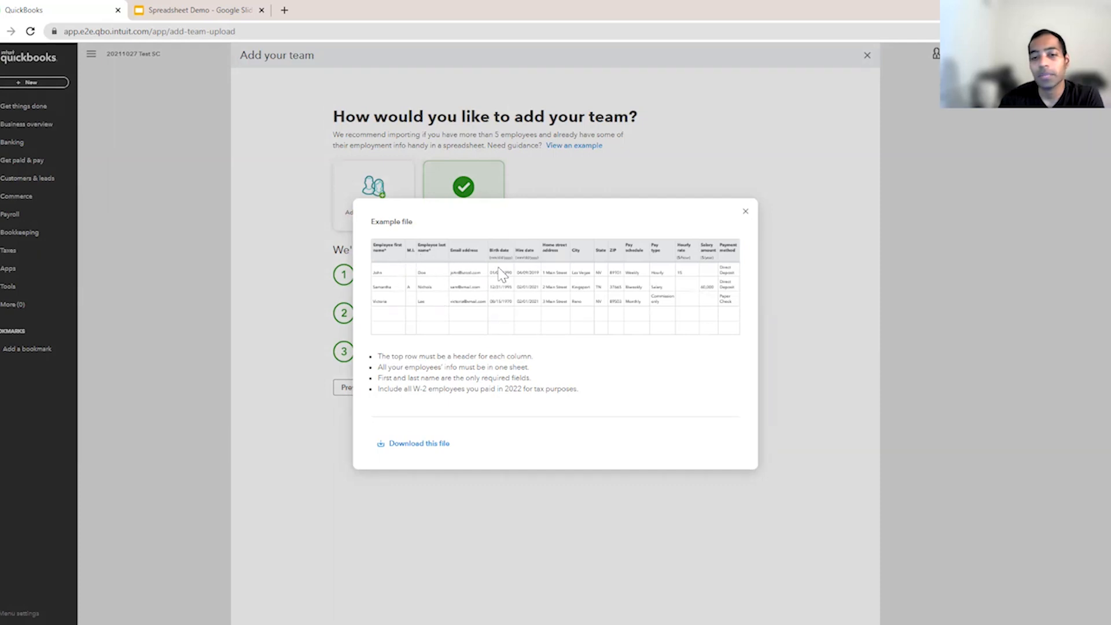
{"action": "mouse_move", "coordinate": [602, 304]}
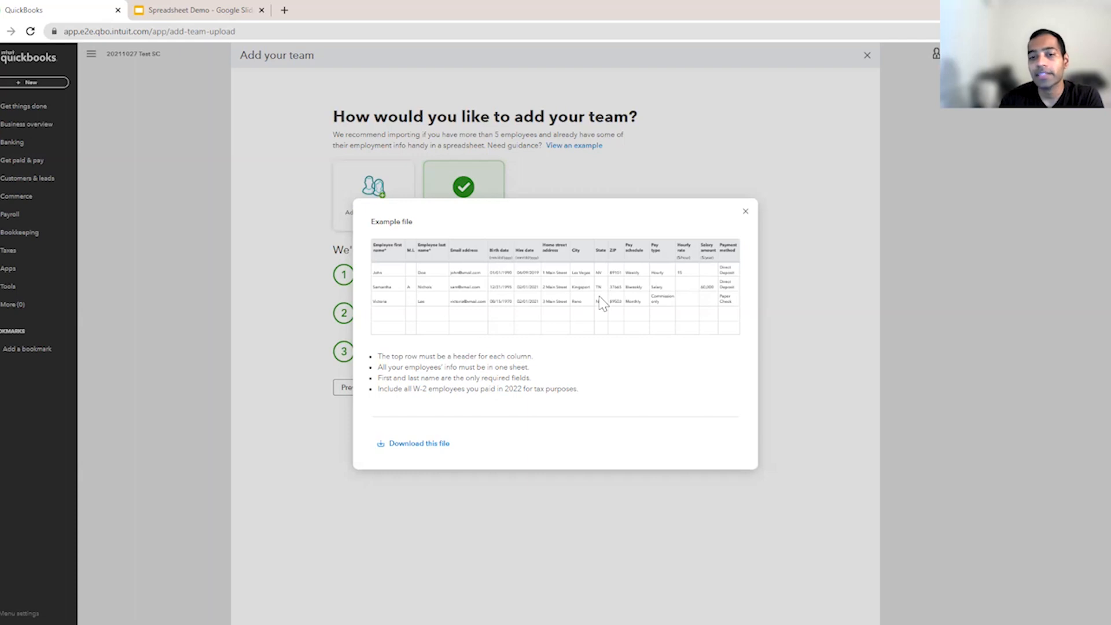
{"action": "mouse_move", "coordinate": [670, 302]}
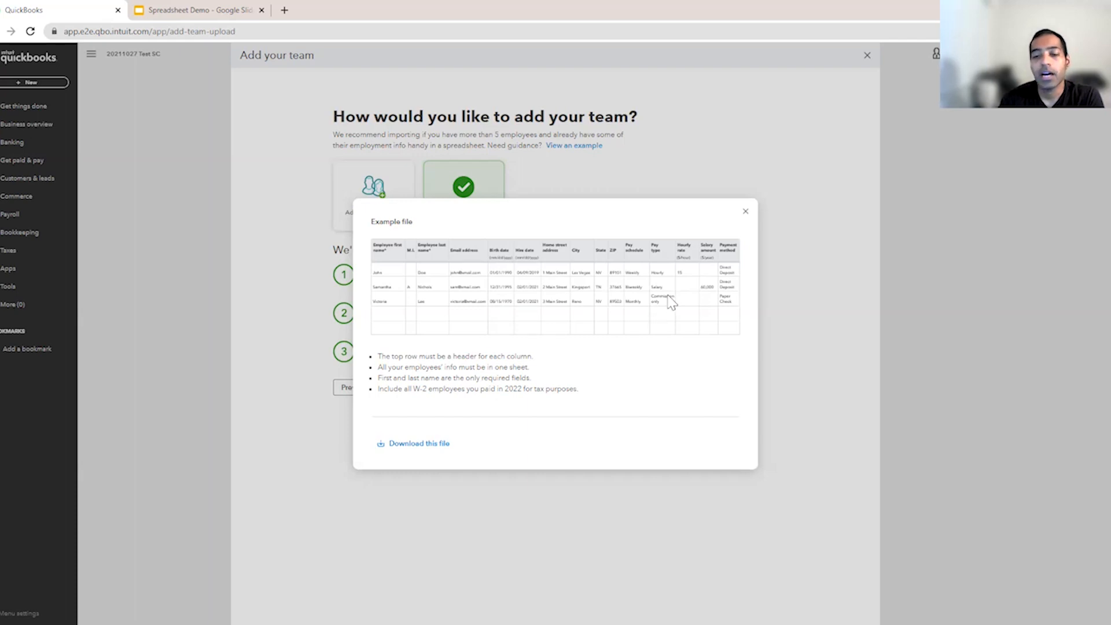
{"action": "mouse_move", "coordinate": [666, 304]}
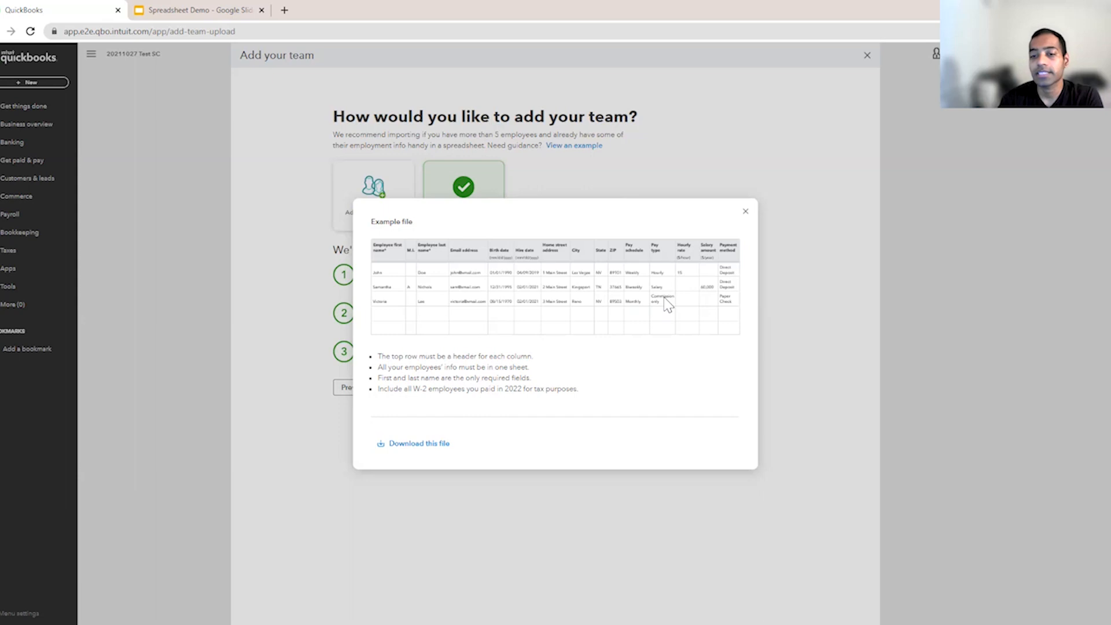
{"action": "mouse_move", "coordinate": [705, 298]}
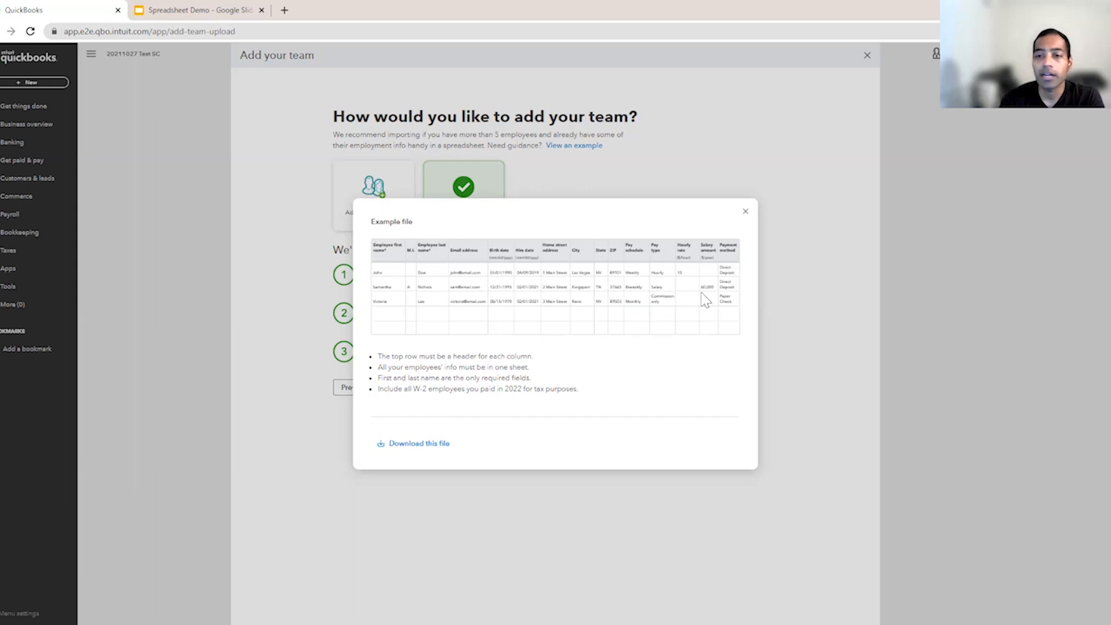
{"action": "mouse_move", "coordinate": [740, 277]}
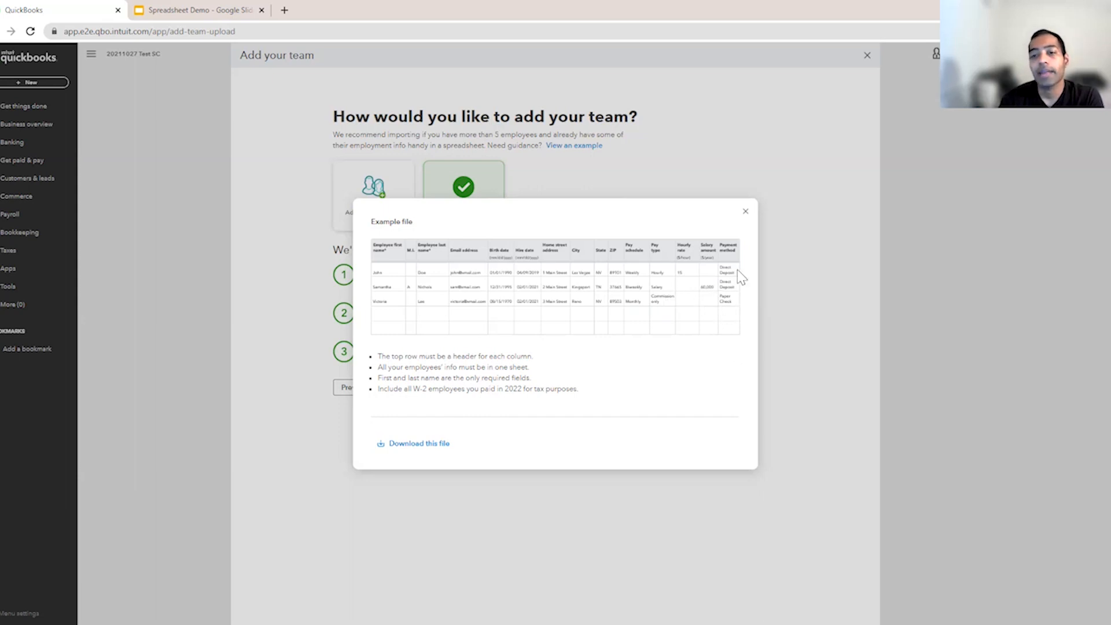
{"action": "mouse_move", "coordinate": [416, 438]}
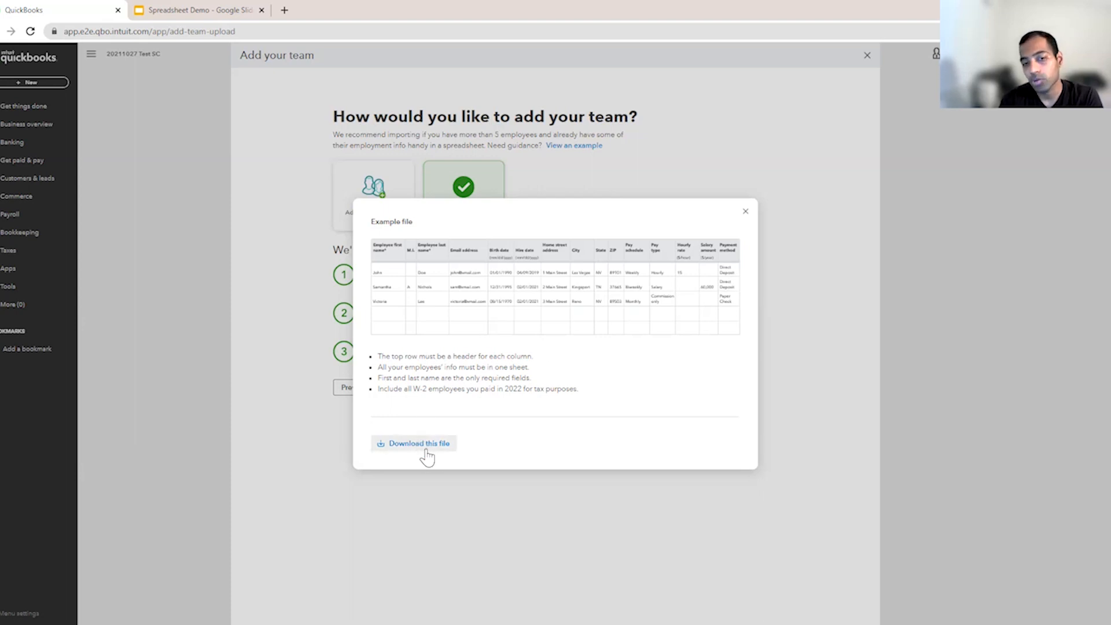
{"action": "mouse_move", "coordinate": [533, 407]}
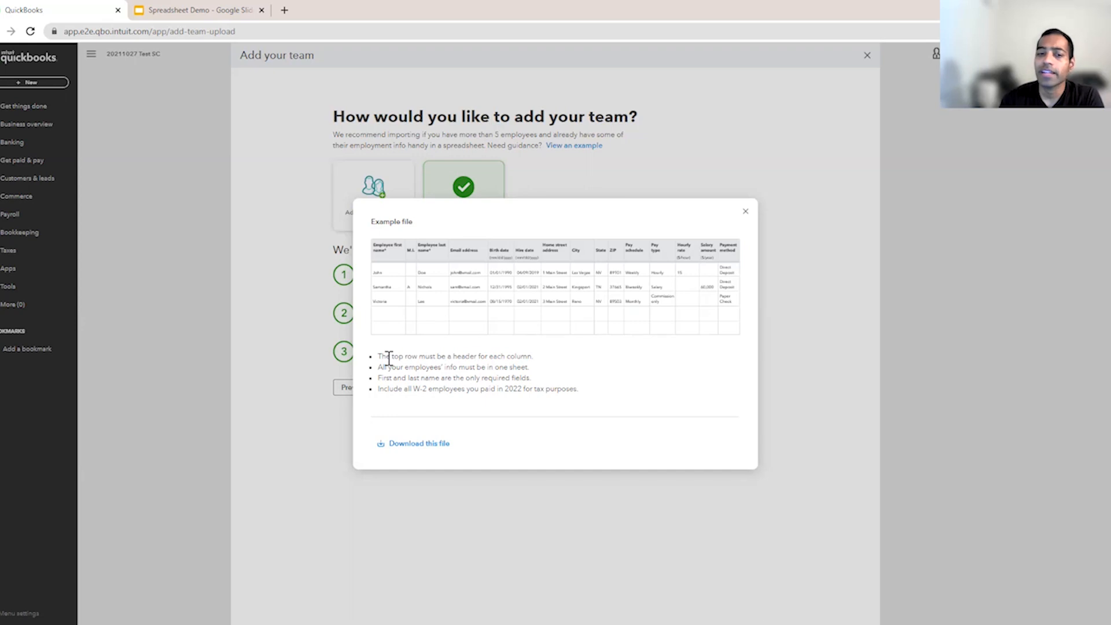
{"action": "mouse_move", "coordinate": [404, 356]}
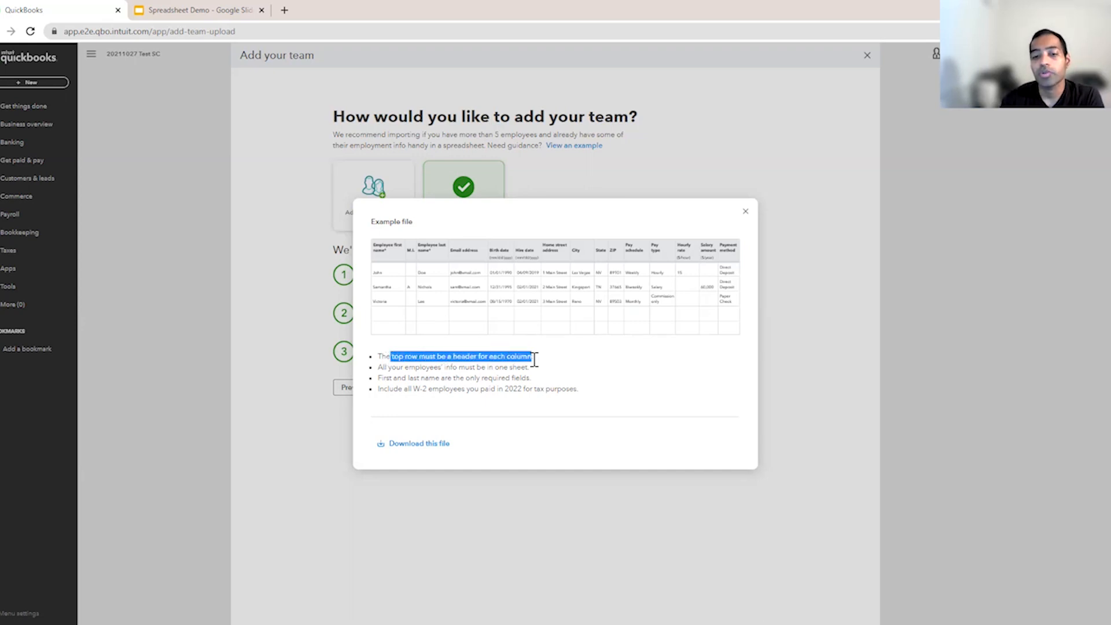
{"action": "left_click", "coordinate": [434, 367]}
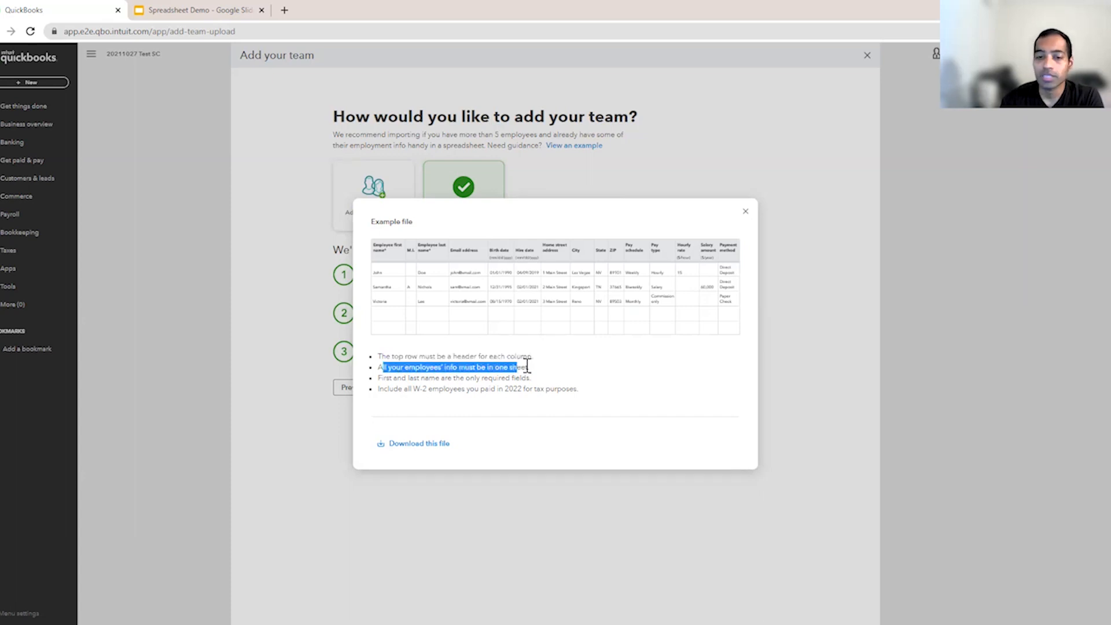
{"action": "left_click", "coordinate": [560, 374]}
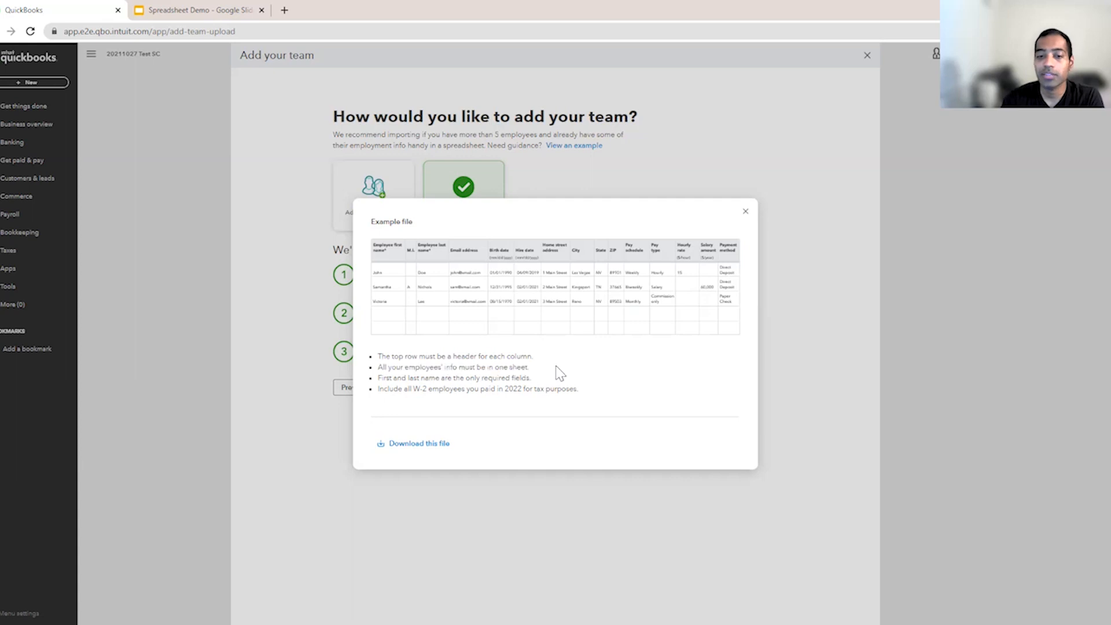
{"action": "mouse_move", "coordinate": [381, 383]}
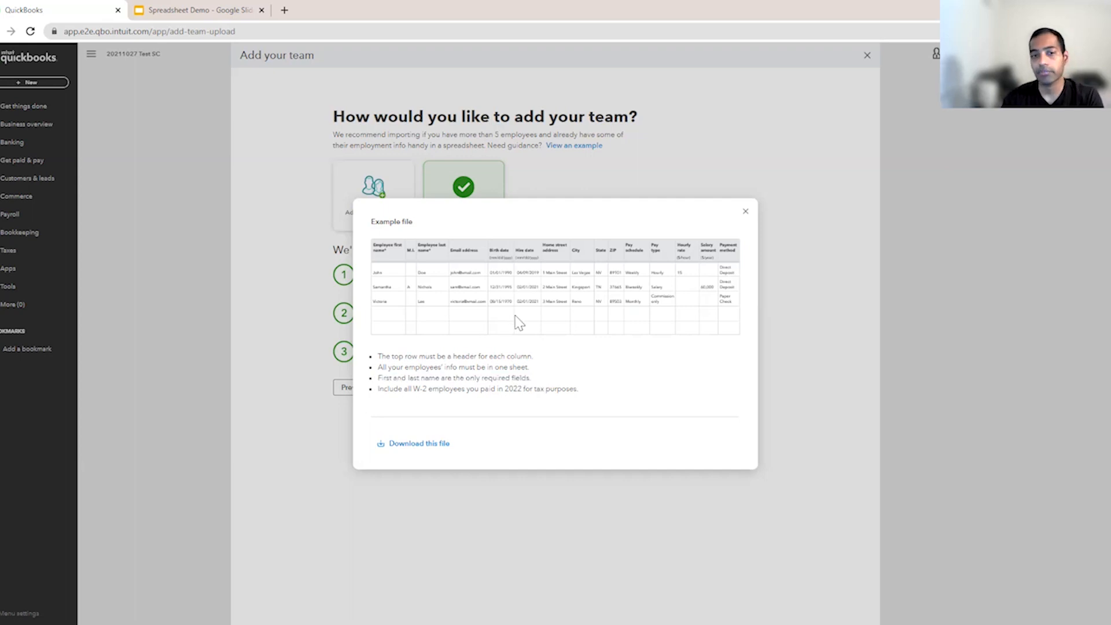
{"action": "mouse_move", "coordinate": [722, 292]}
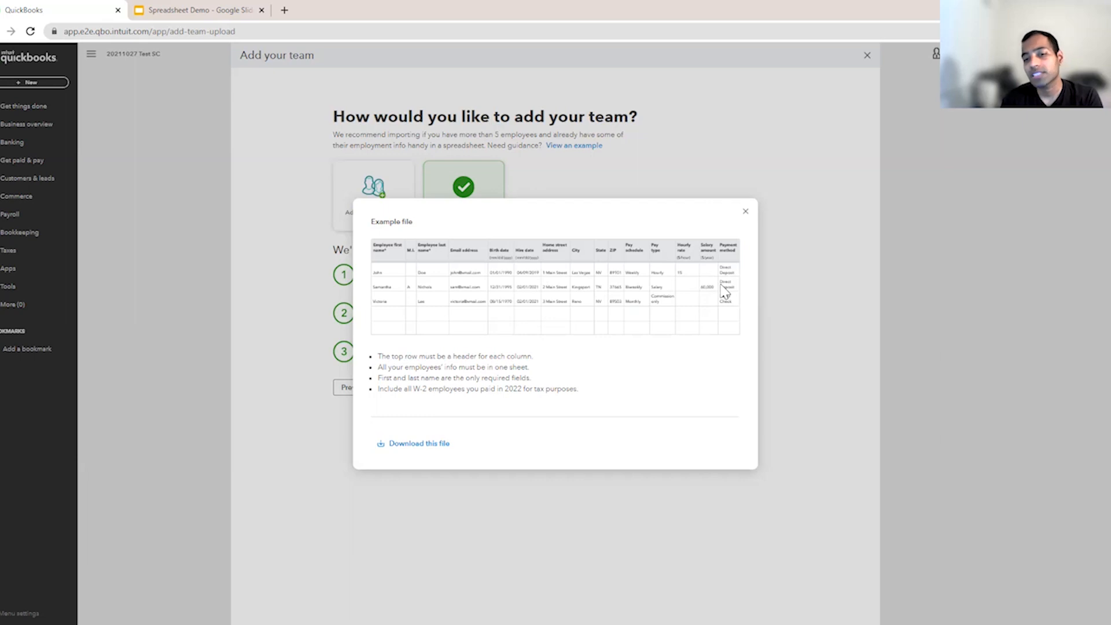
{"action": "mouse_move", "coordinate": [471, 343]}
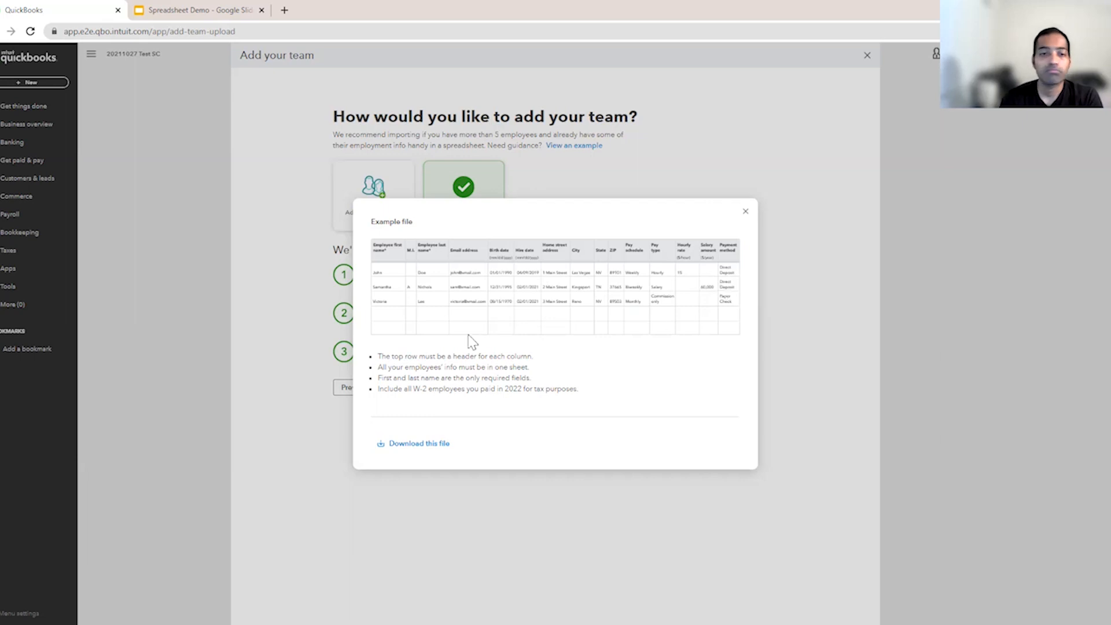
{"action": "mouse_move", "coordinate": [457, 299]}
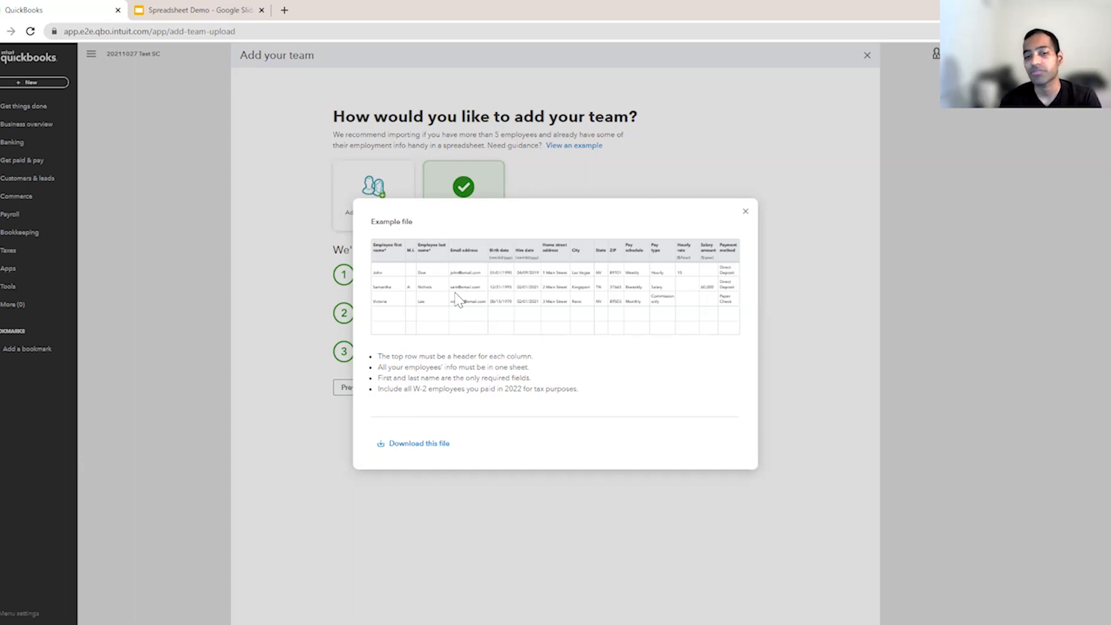
{"action": "mouse_move", "coordinate": [405, 389]}
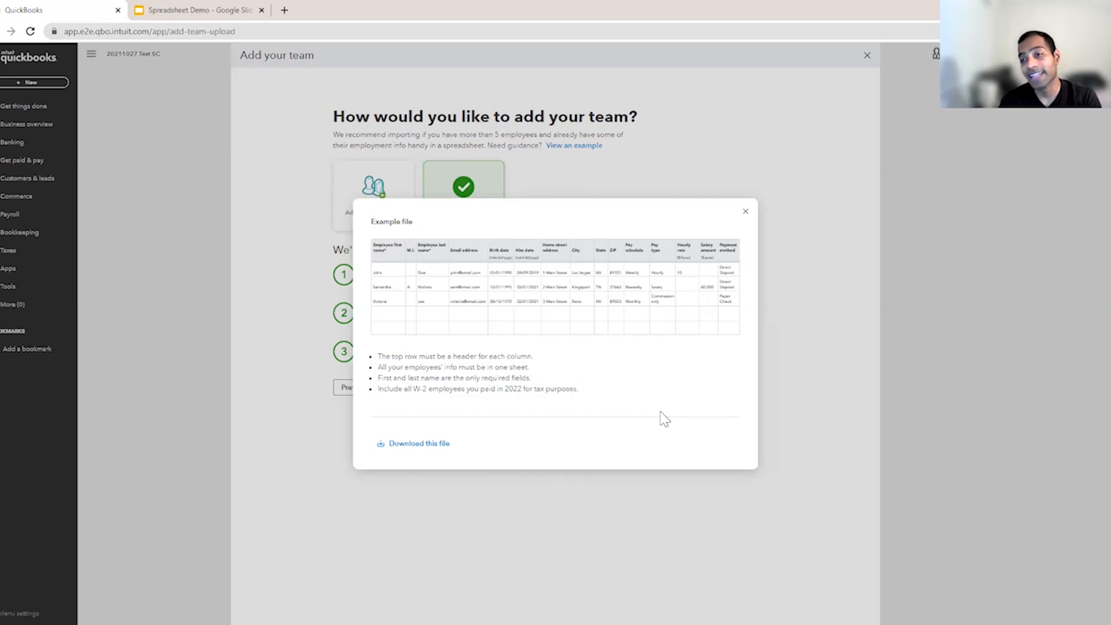
{"action": "mouse_move", "coordinate": [755, 237]}
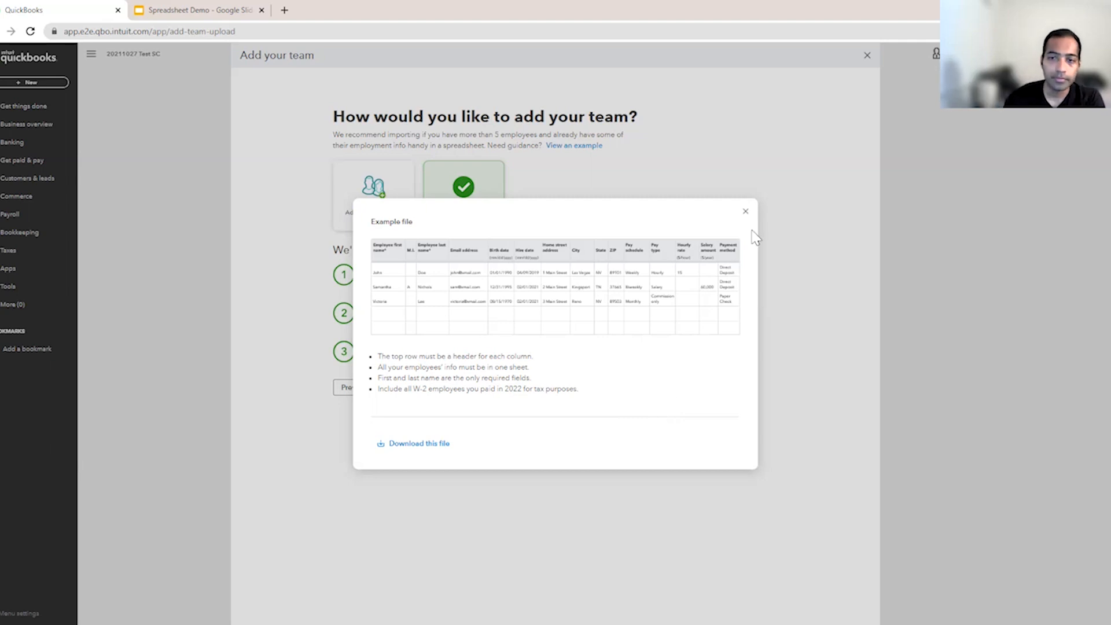
- Close the Example file preview to return to the import-from-spreadsheet page
{"action": "left_click", "coordinate": [745, 211]}
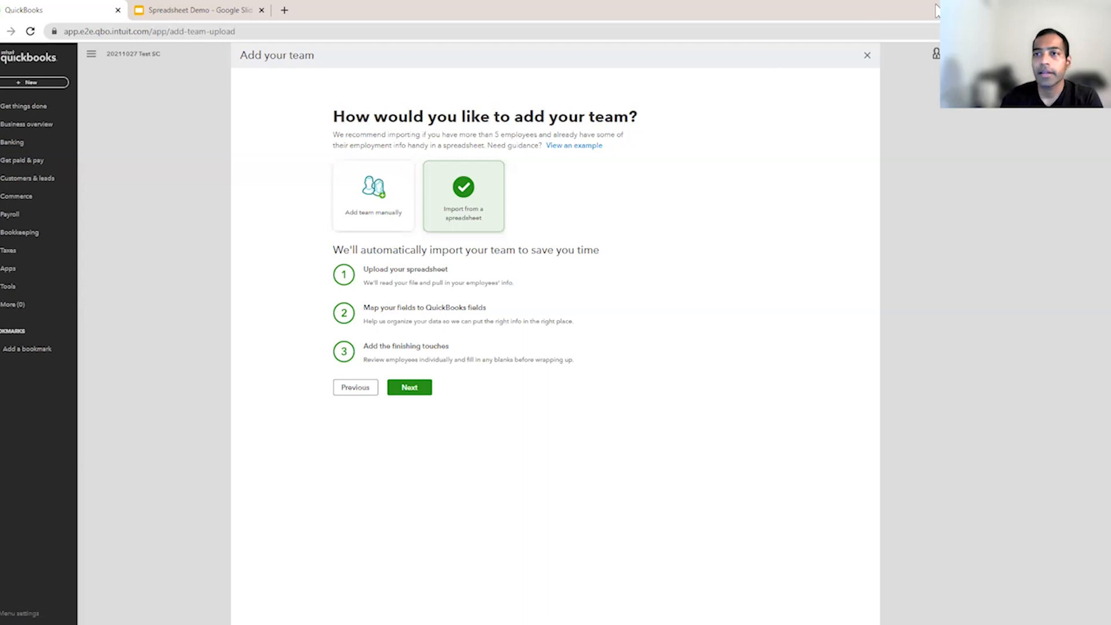
{"action": "mouse_move", "coordinate": [924, 17]}
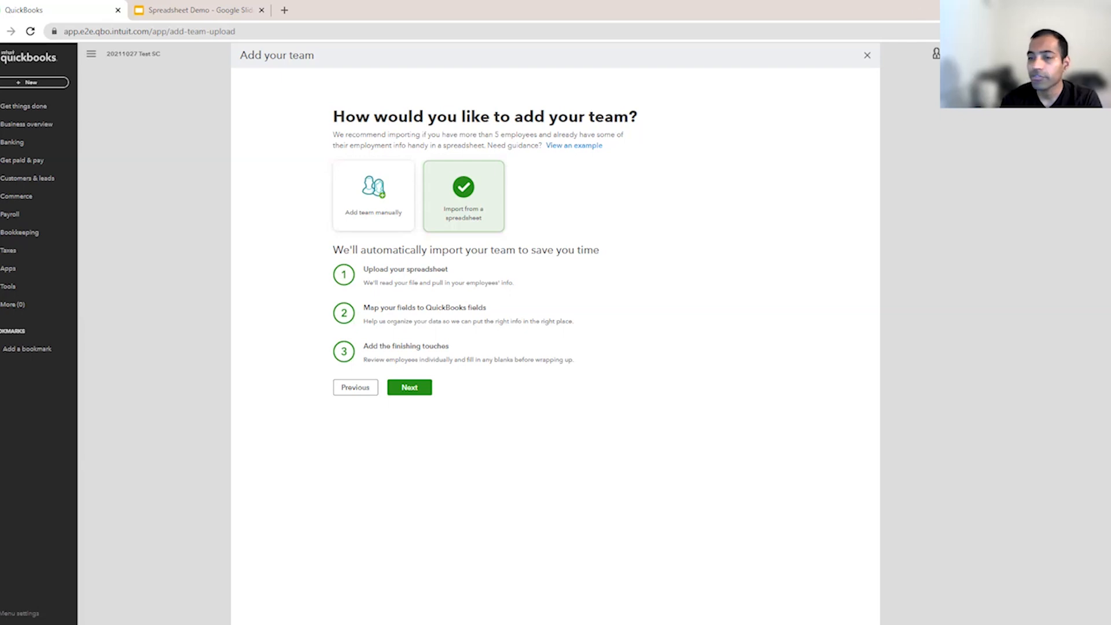
{"action": "mouse_move", "coordinate": [27, 244]}
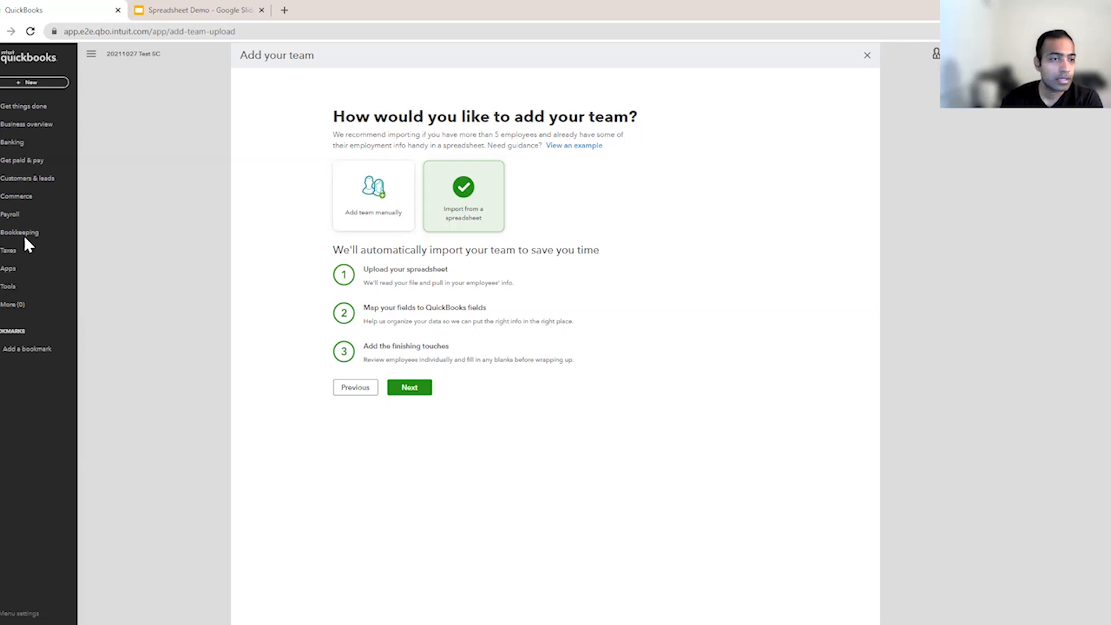
{"action": "mouse_move", "coordinate": [771, 594]}
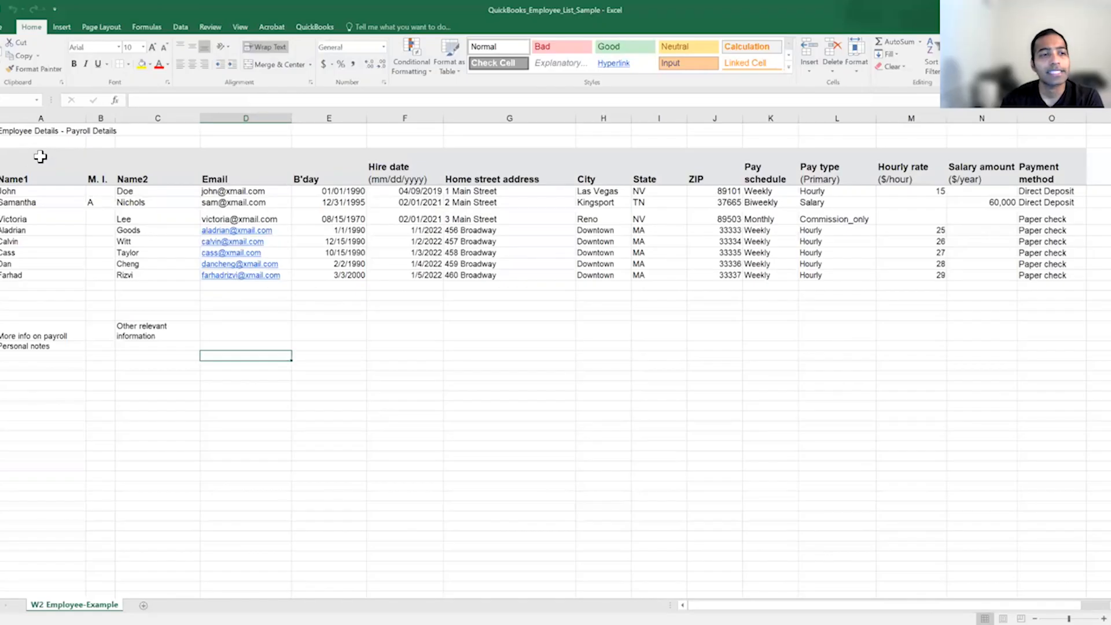
- Delete the title row above the headers and clear the payroll and personal notes below the employees
{"action": "left_click", "coordinate": [40, 131]}
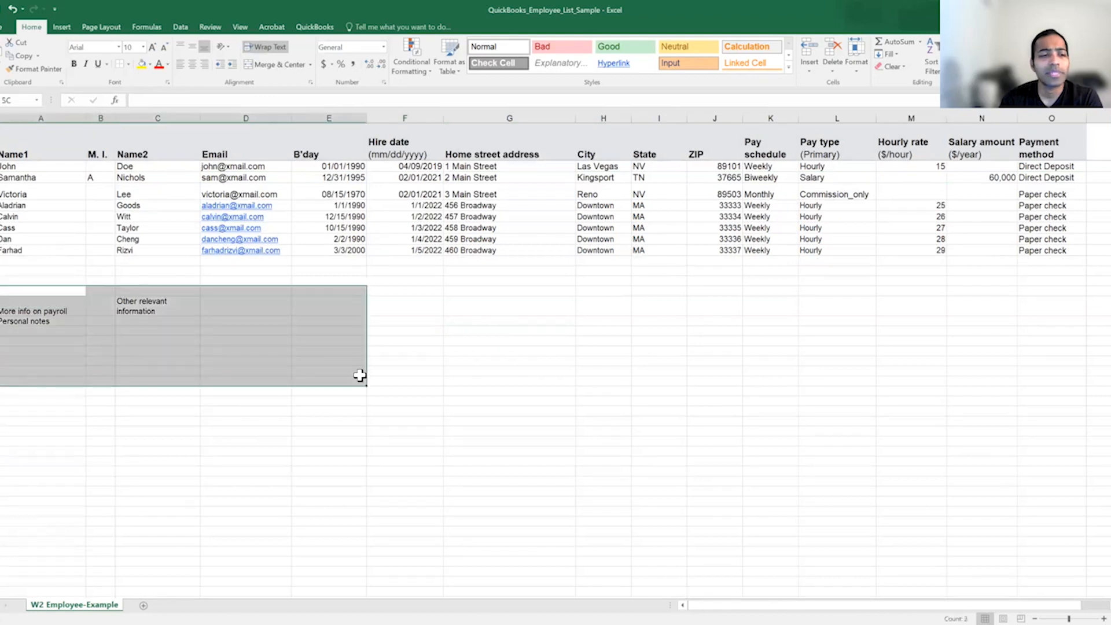
{"action": "left_click", "coordinate": [360, 375]}
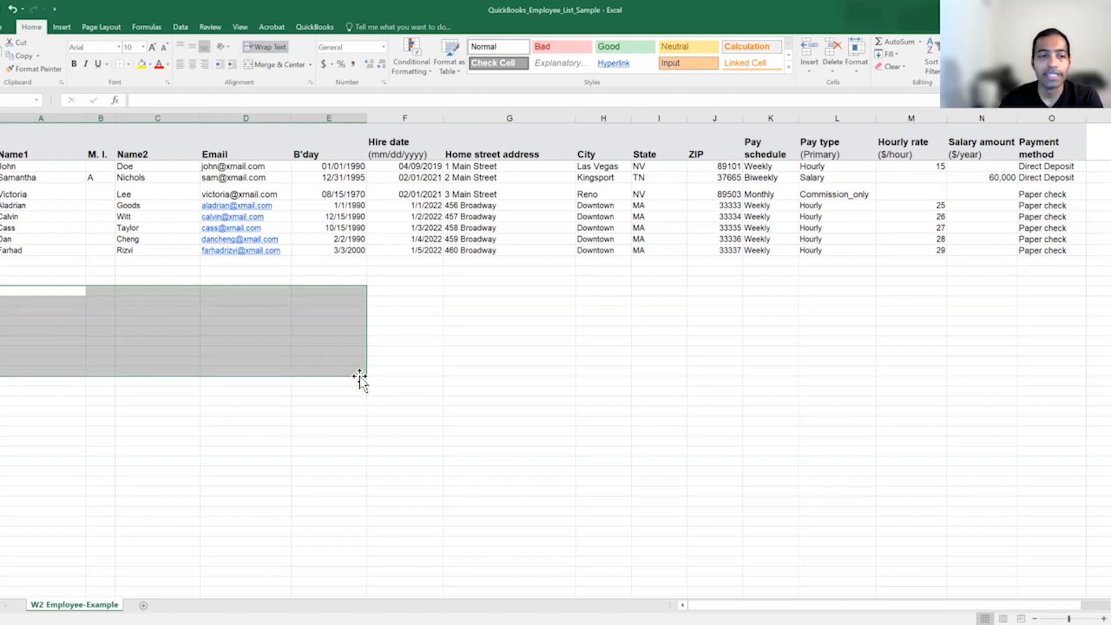
{"action": "left_click", "coordinate": [837, 370]}
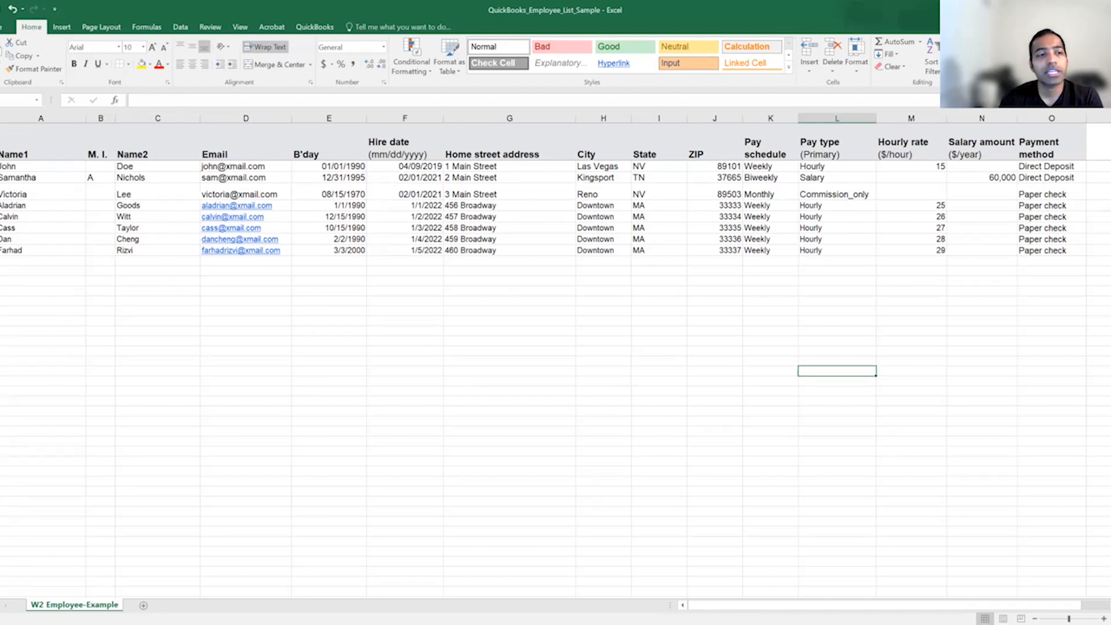
{"action": "mouse_move", "coordinate": [209, 297]}
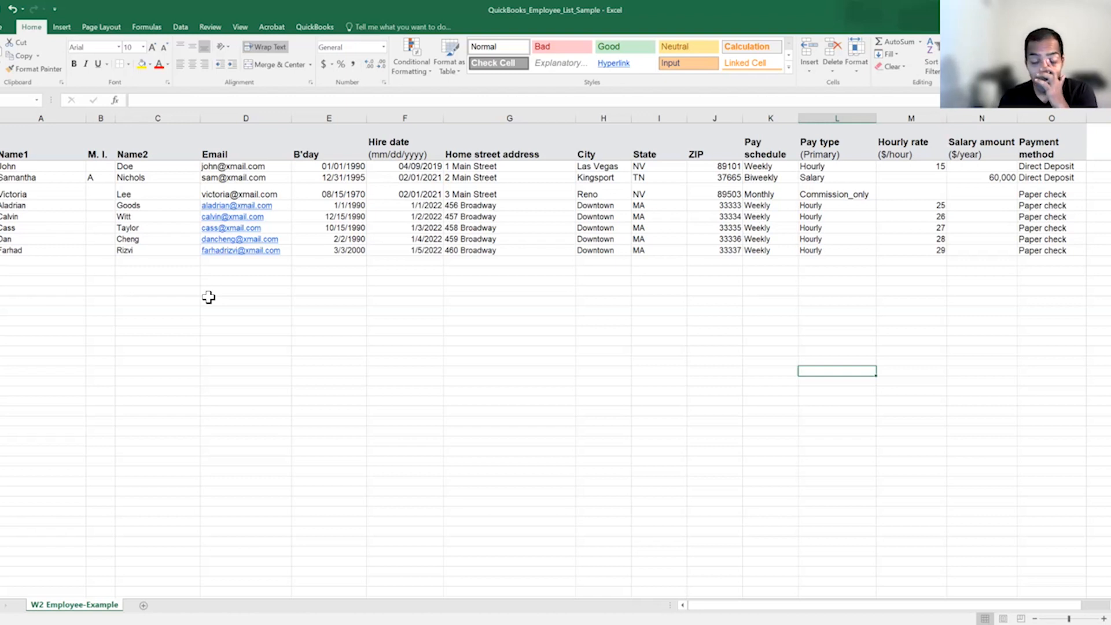
{"action": "left_click", "coordinate": [405, 118]}
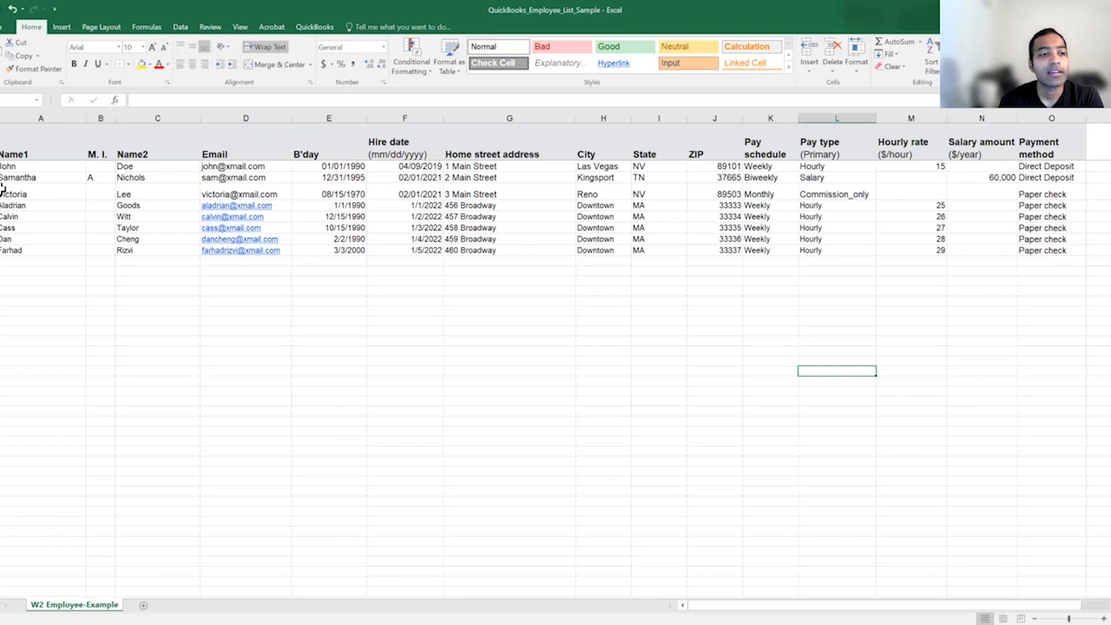
{"action": "mouse_move", "coordinate": [535, 189]}
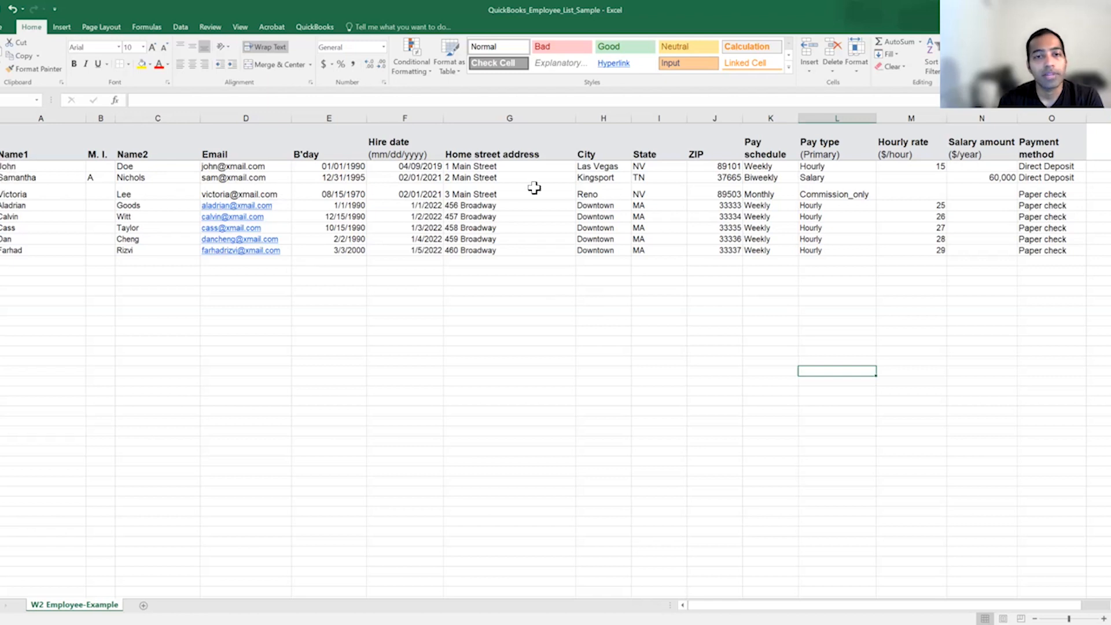
{"action": "mouse_move", "coordinate": [529, 285]}
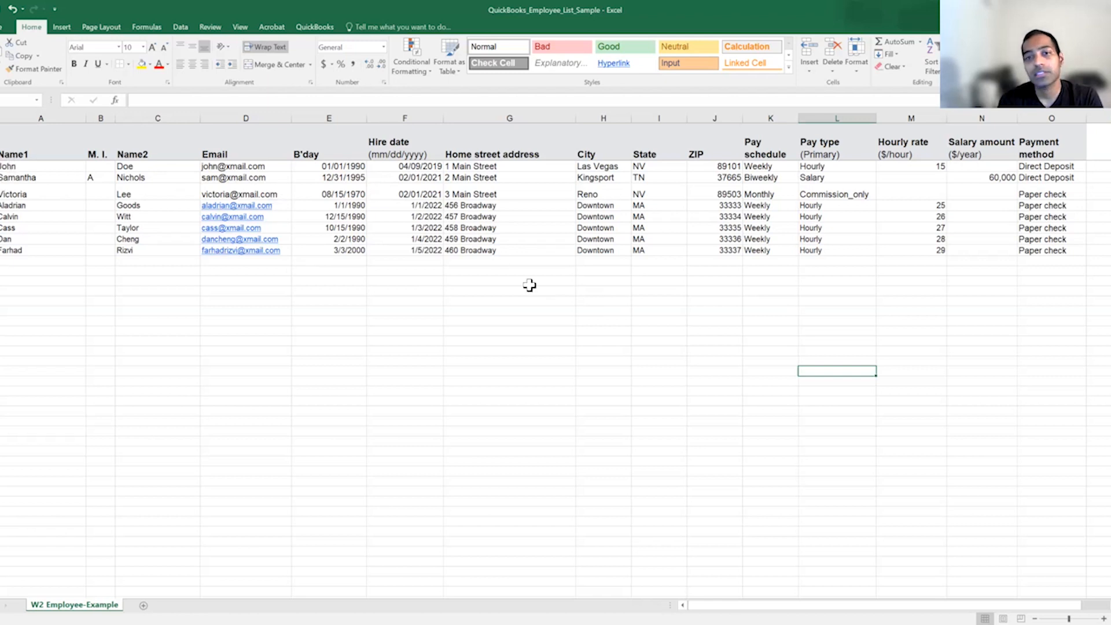
{"action": "mouse_move", "coordinate": [467, 301]}
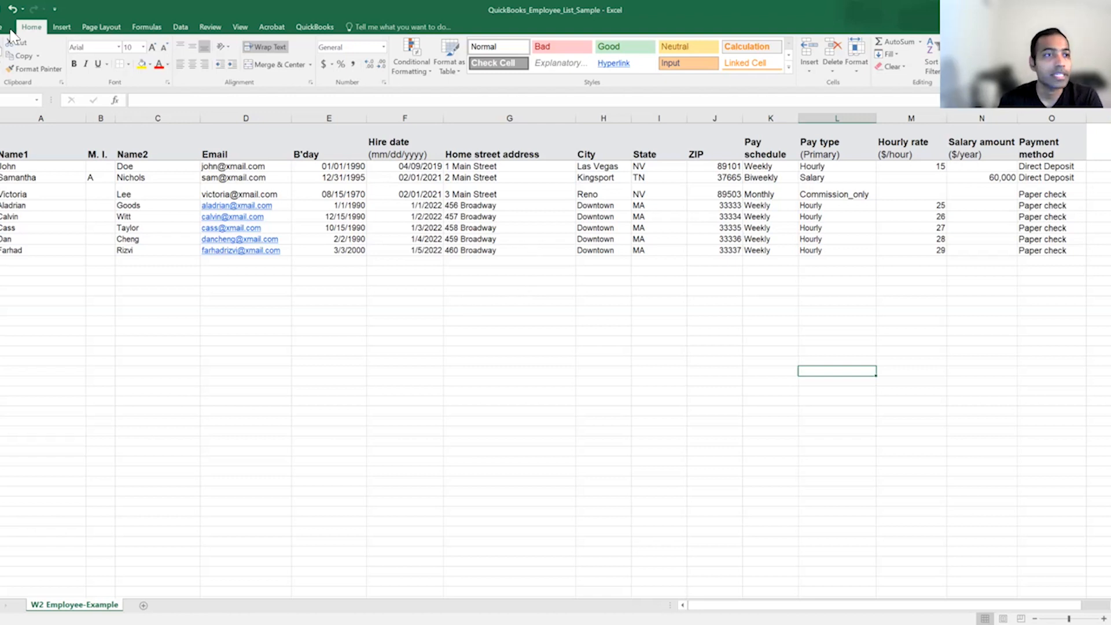
- Save the cleaned list as a new workbook named QuickBooks_Employee_List_Sample_Demo
{"action": "left_click", "coordinate": [10, 26]}
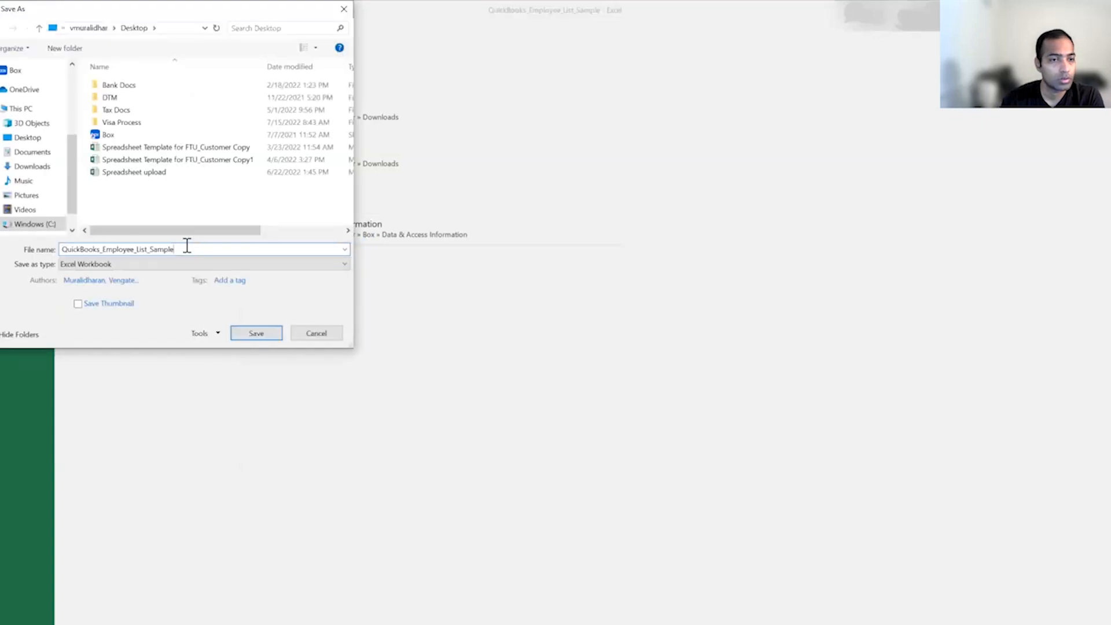
{"action": "type", "text": "_Demo"}
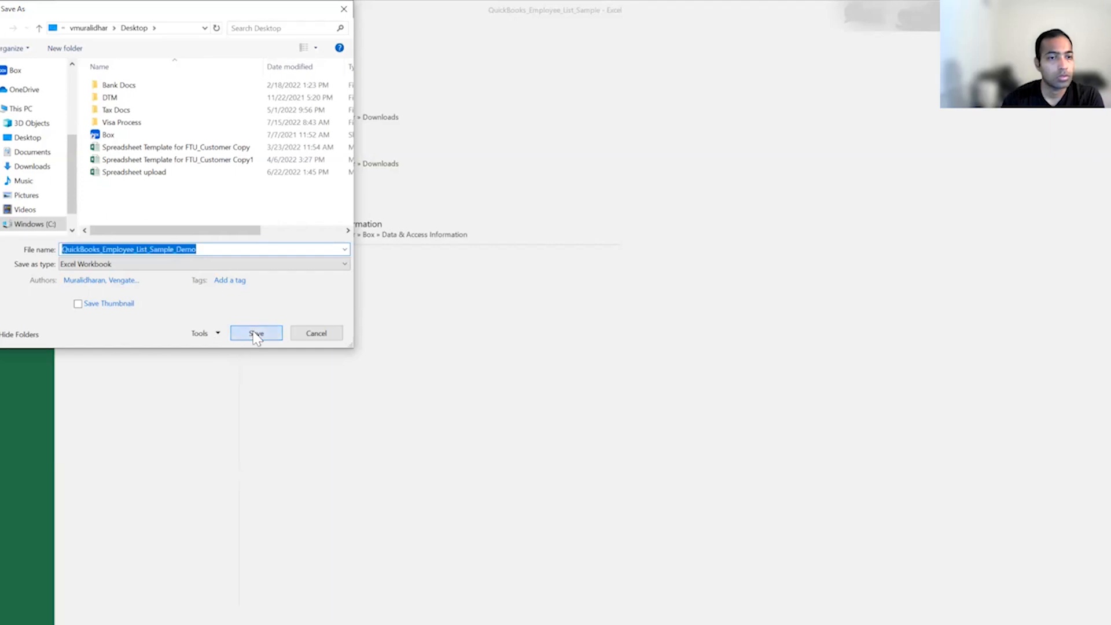
{"action": "left_click", "coordinate": [255, 333]}
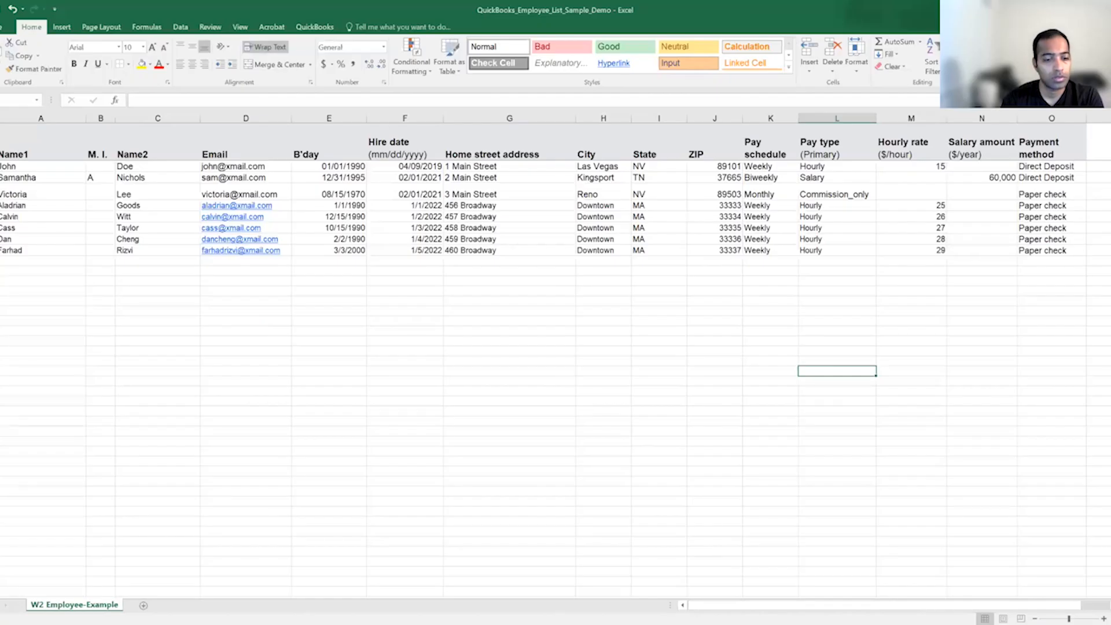
{"action": "mouse_move", "coordinate": [378, 327]}
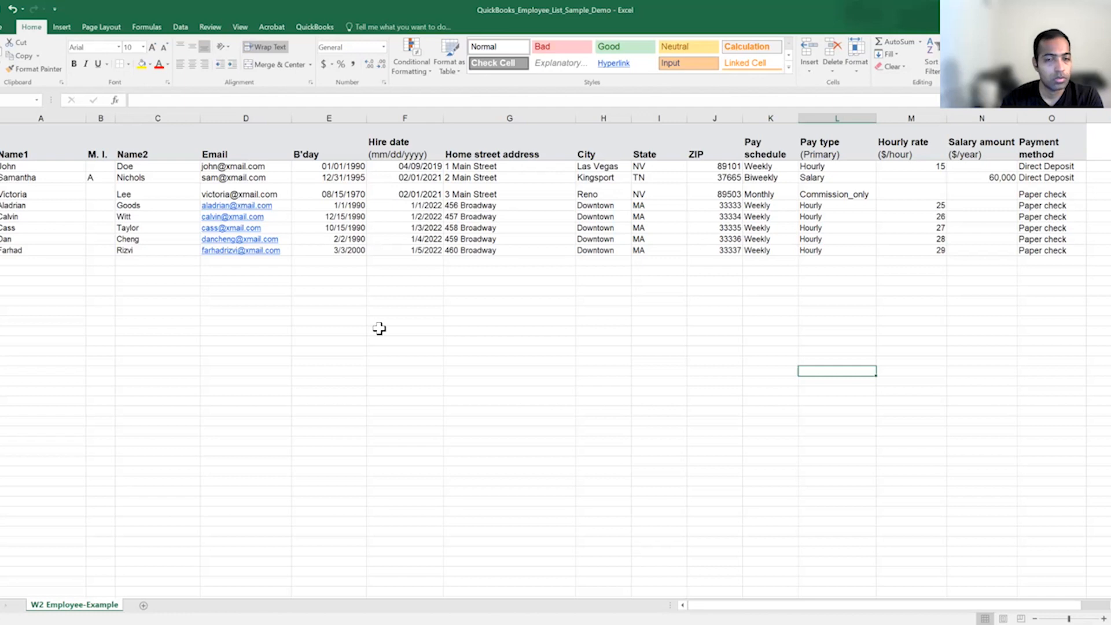
{"action": "mouse_move", "coordinate": [911, 20]}
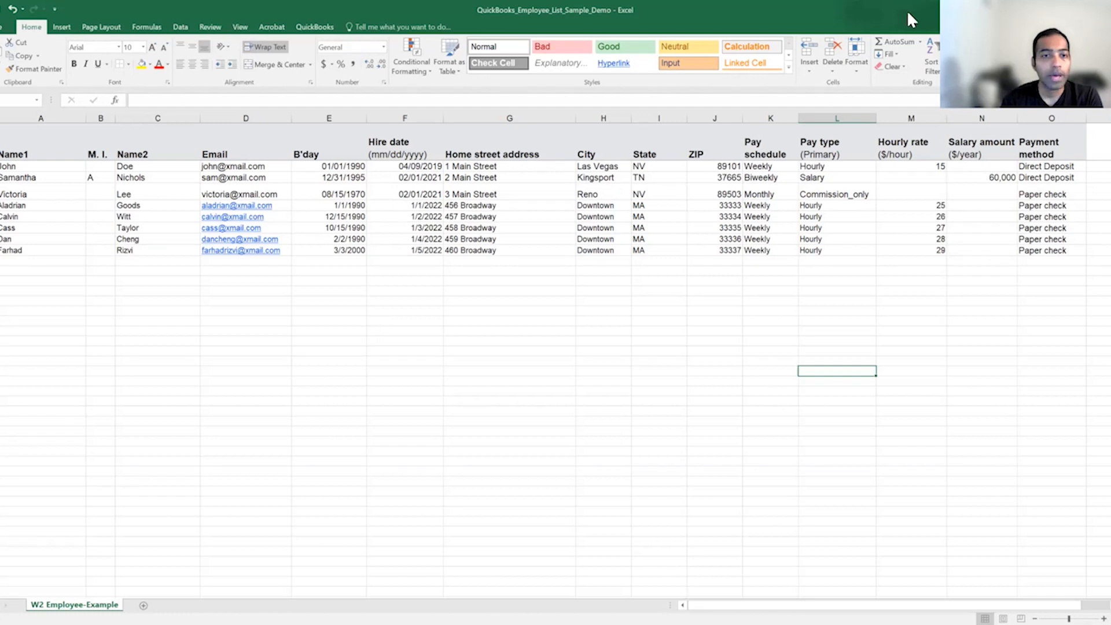